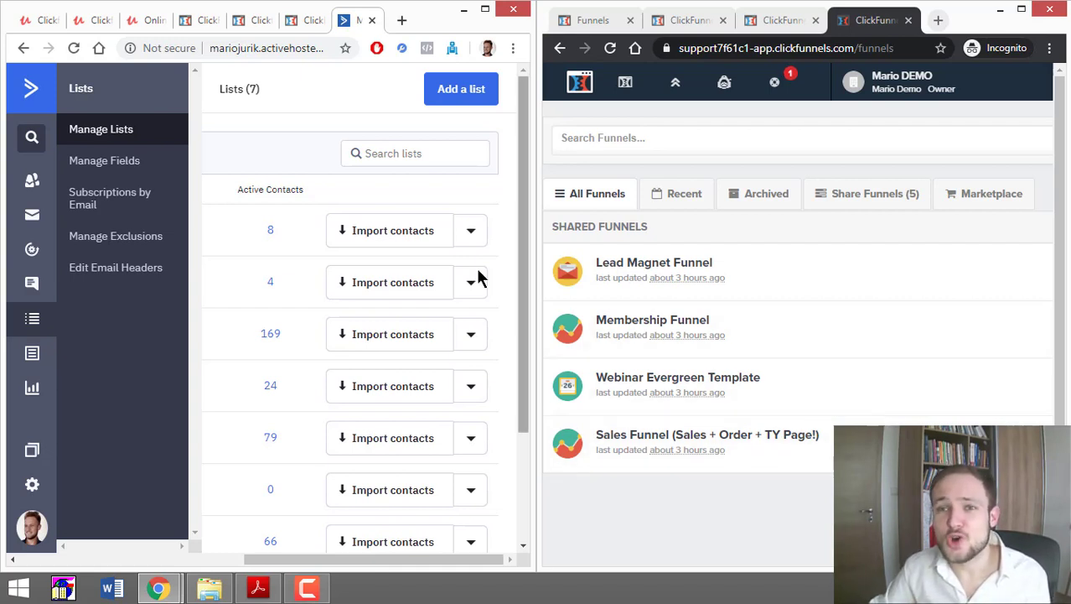
mouse_move(369, 139)
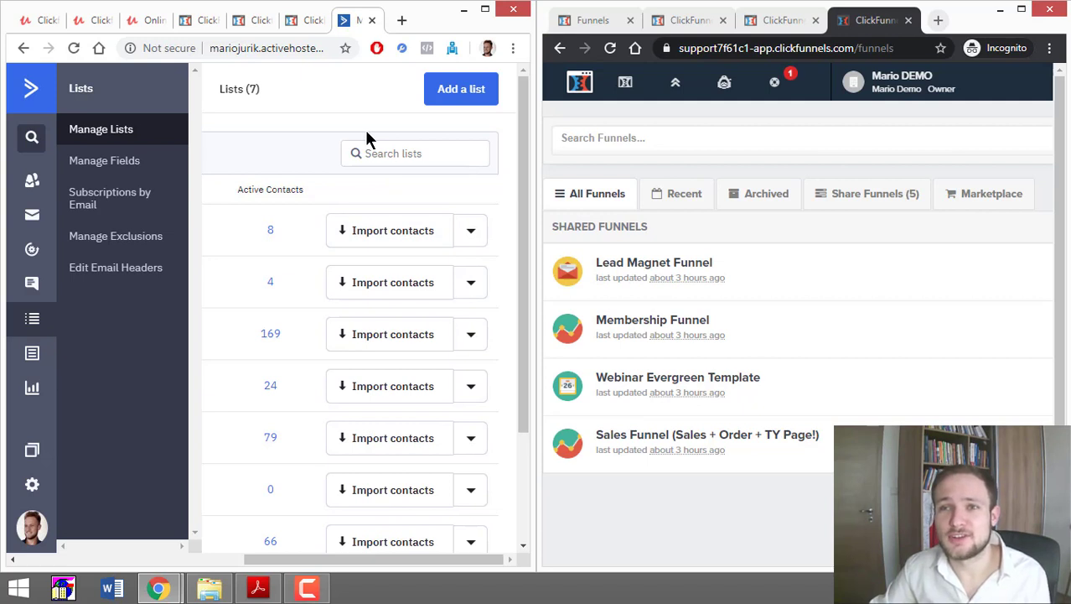
mouse_move(374, 193)
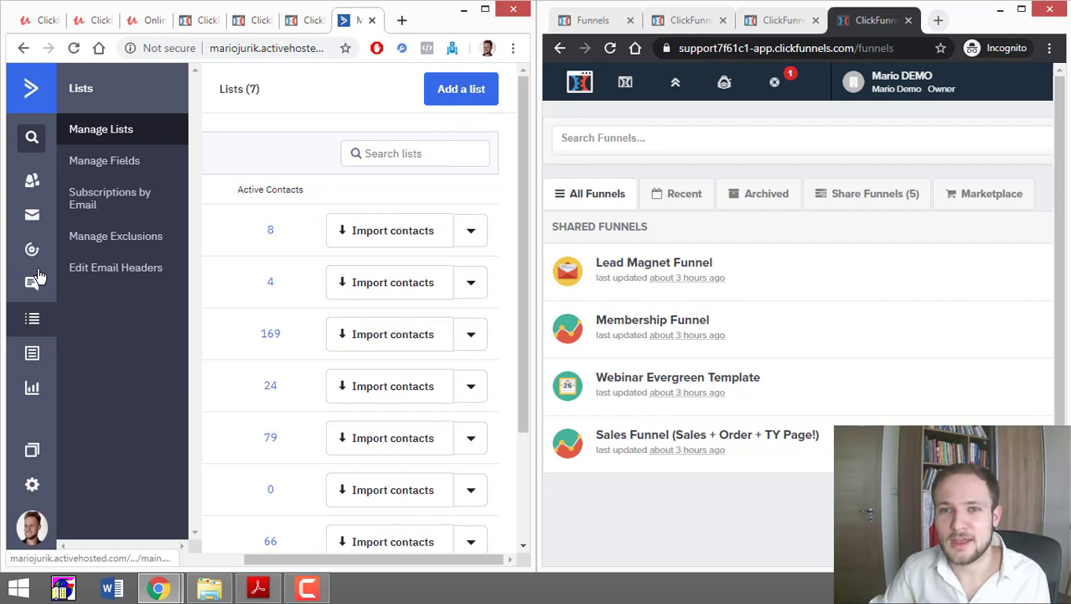
mouse_move(32, 318)
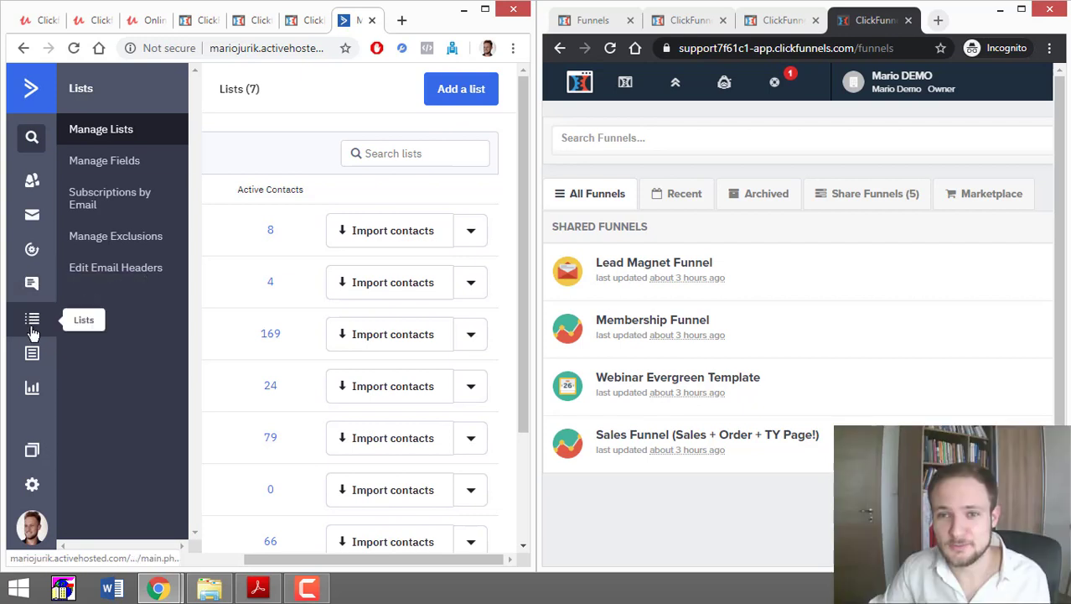
Create the 'Lead Magnet' list with the suggested website URL and a cheatsheet opt-in description.
click(461, 89)
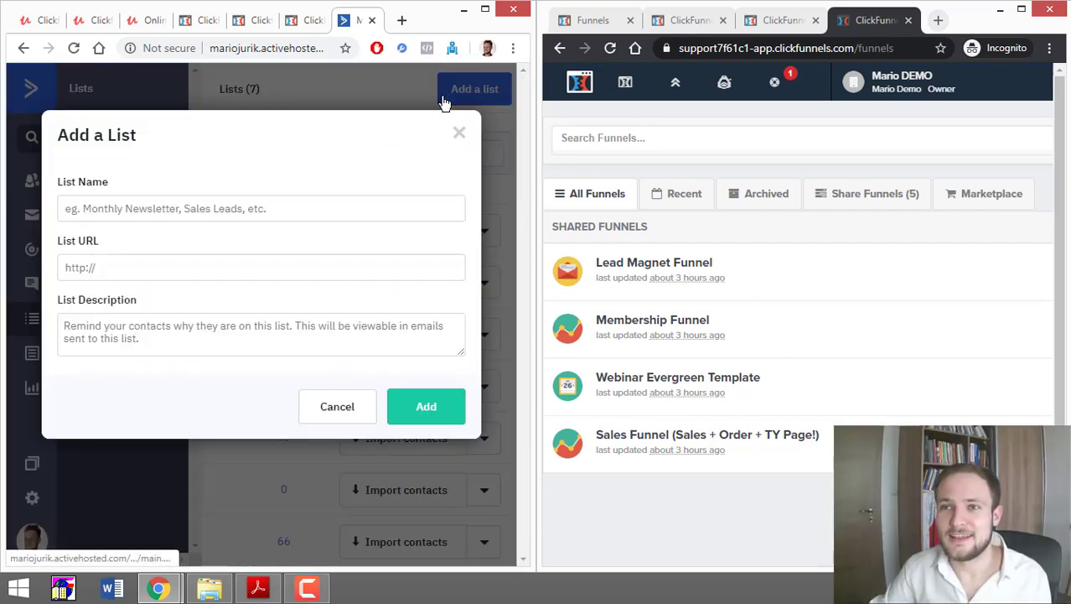
click(261, 208)
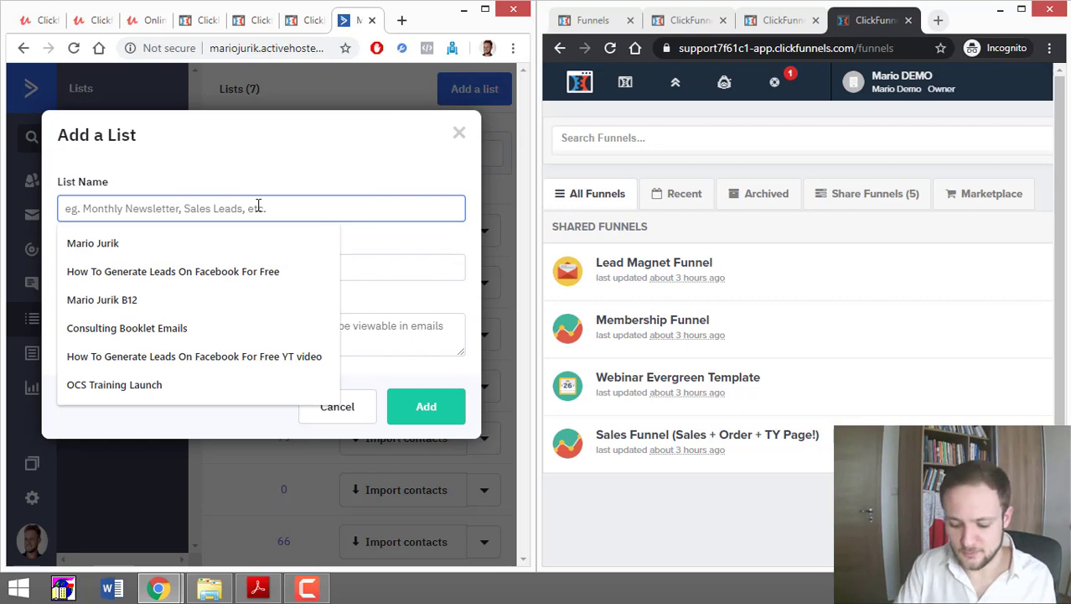
text(Leda)
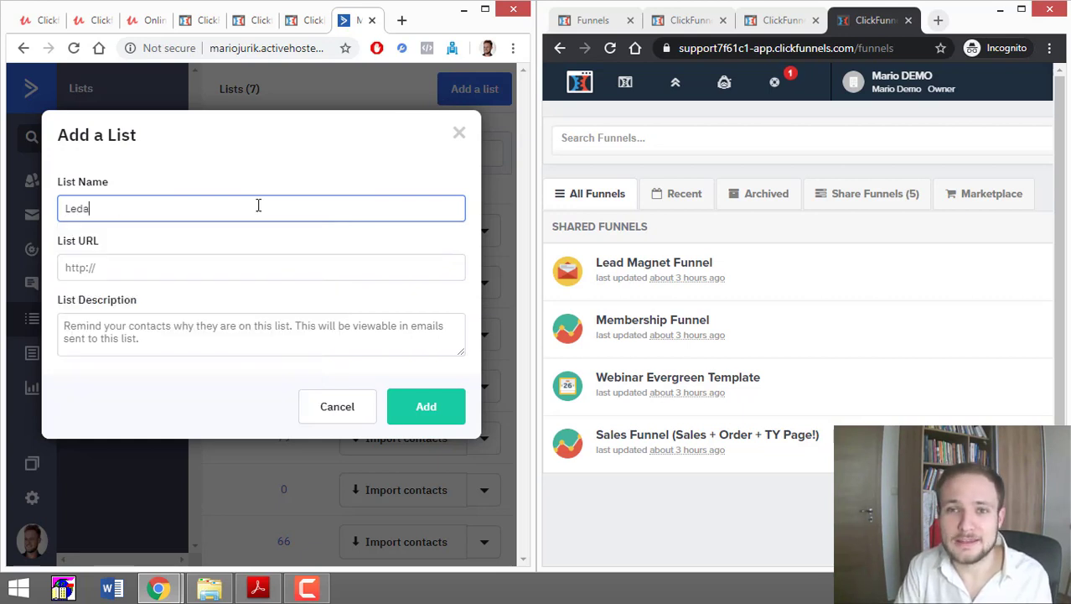
text(Lead Magnet)
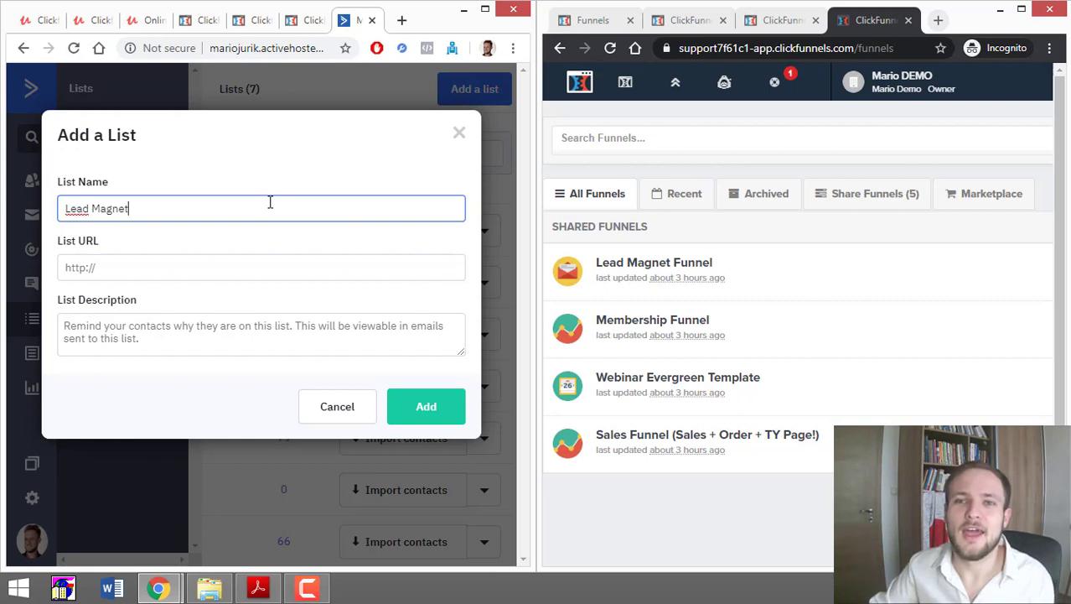
click(261, 266)
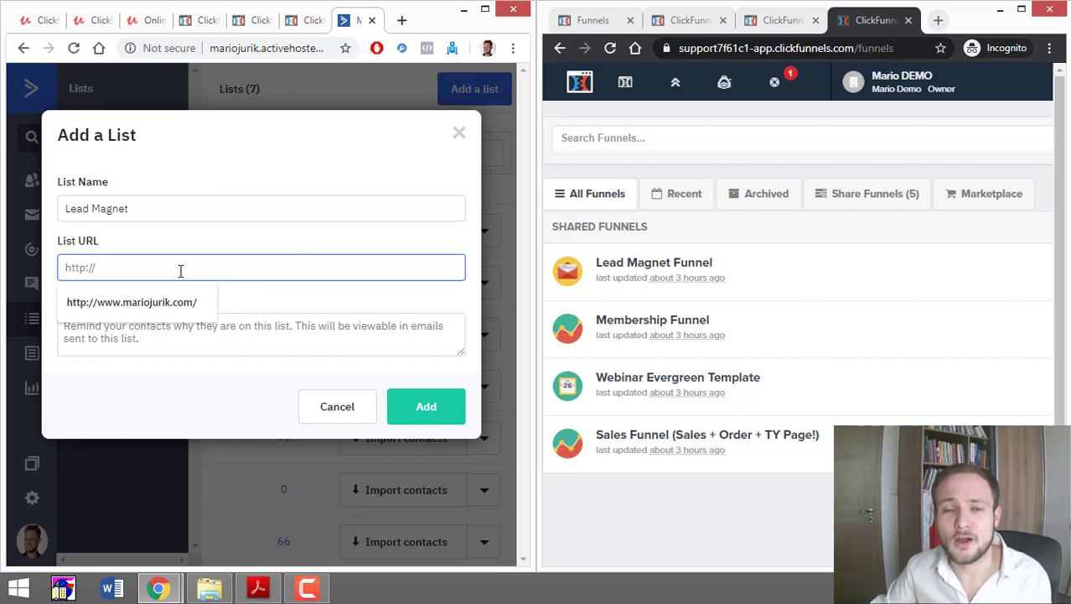
mouse_move(186, 293)
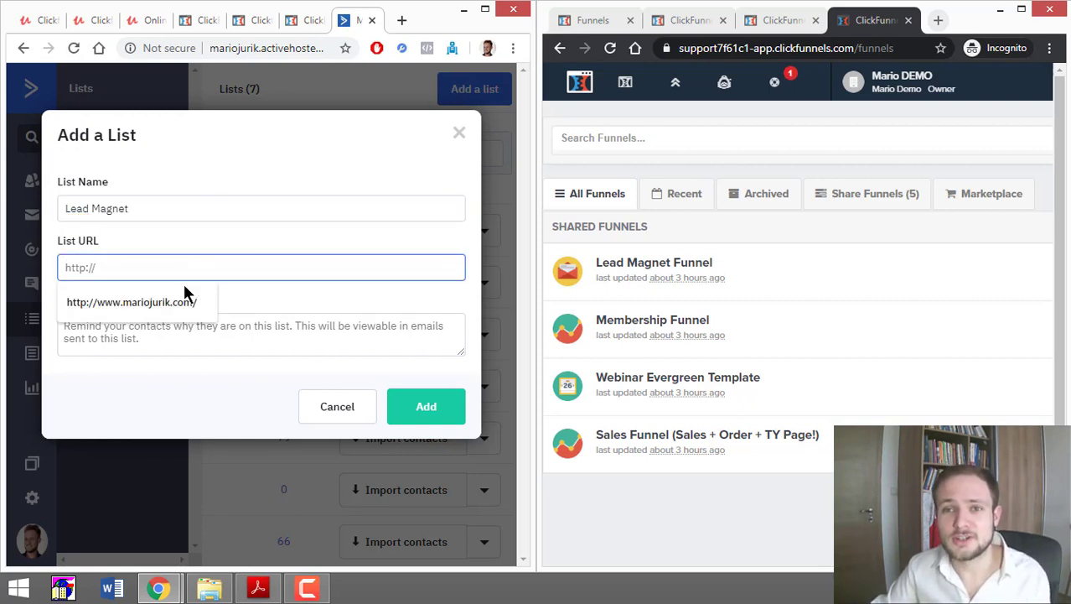
click(131, 302)
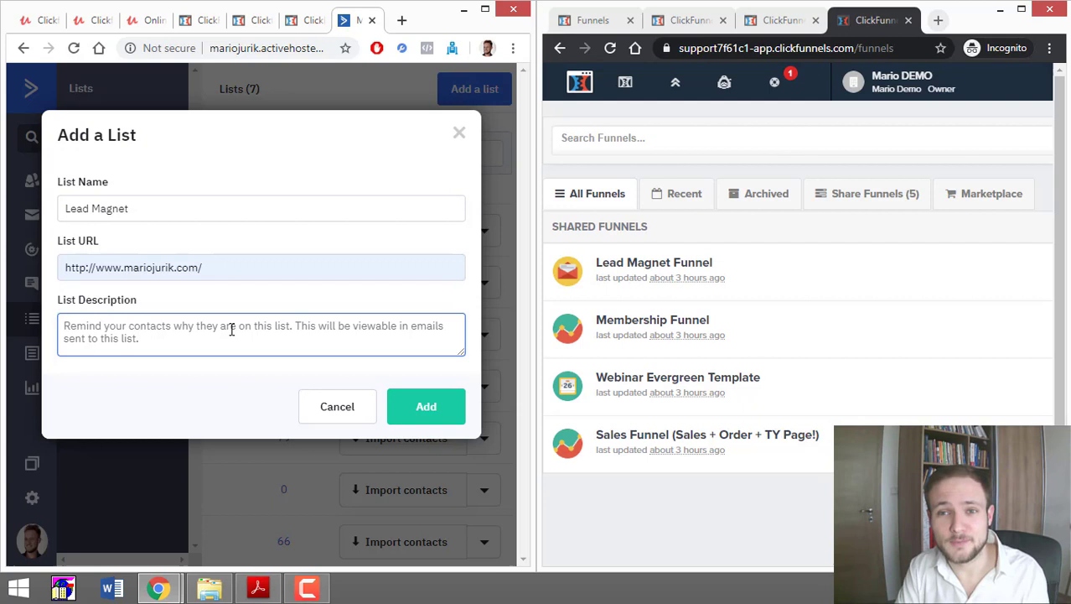
text(you)
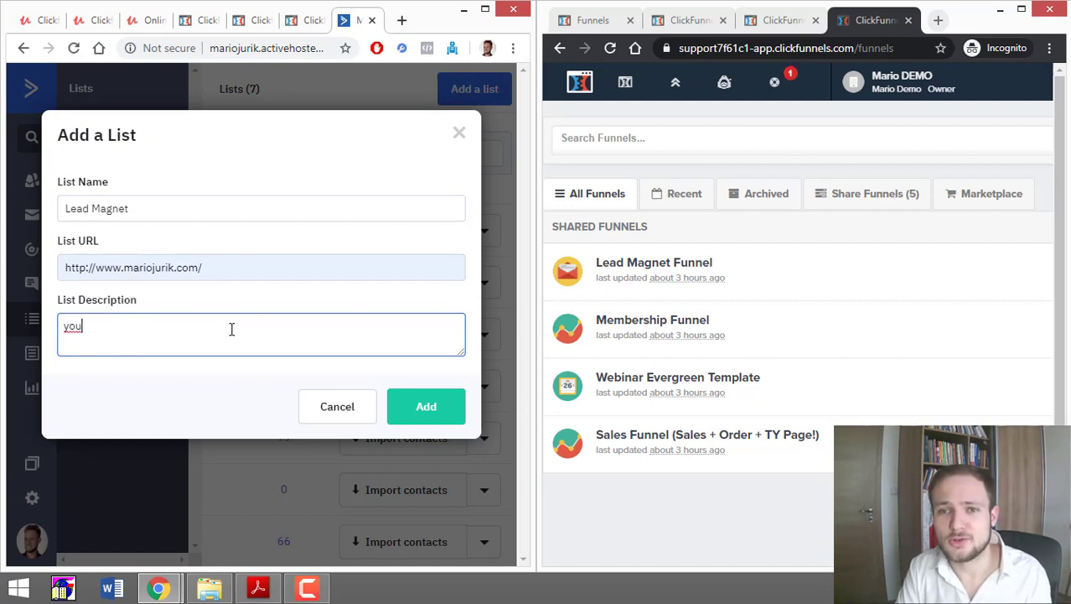
text(You are)
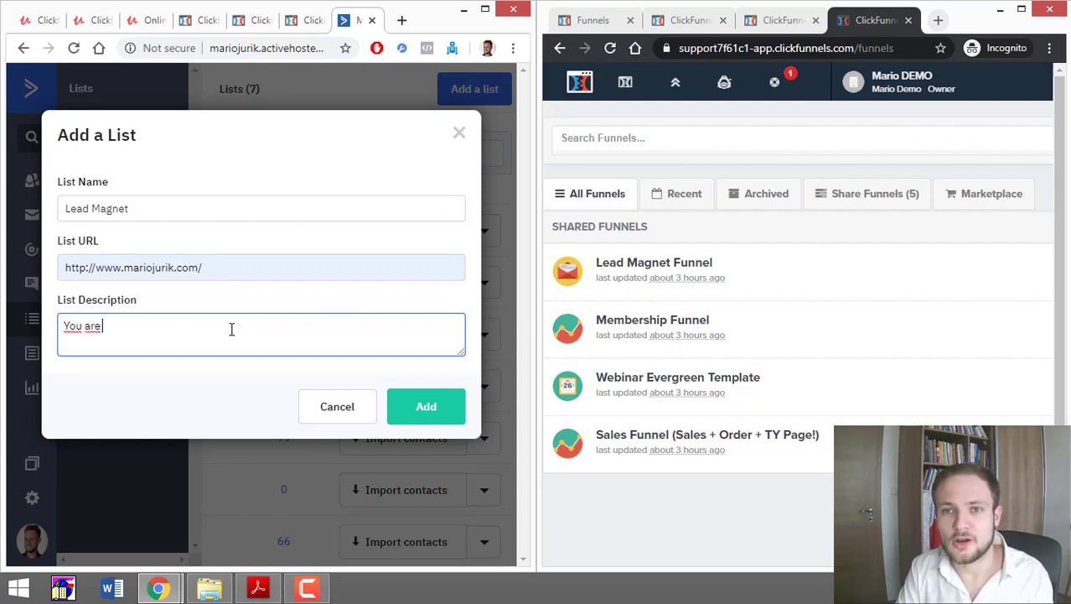
text(recieving this because you op)
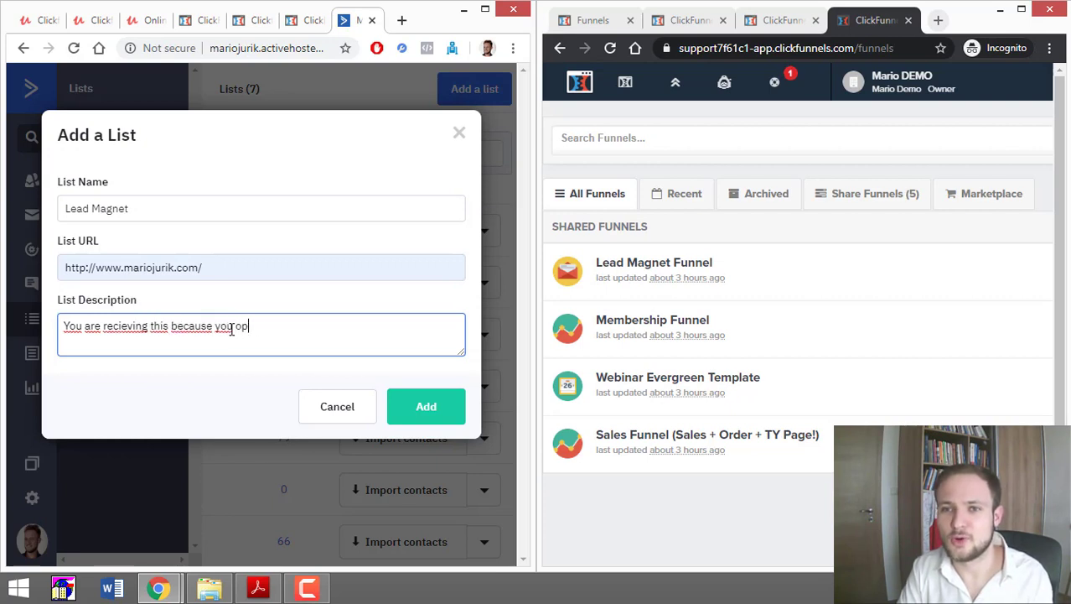
text(ted in for our aw)
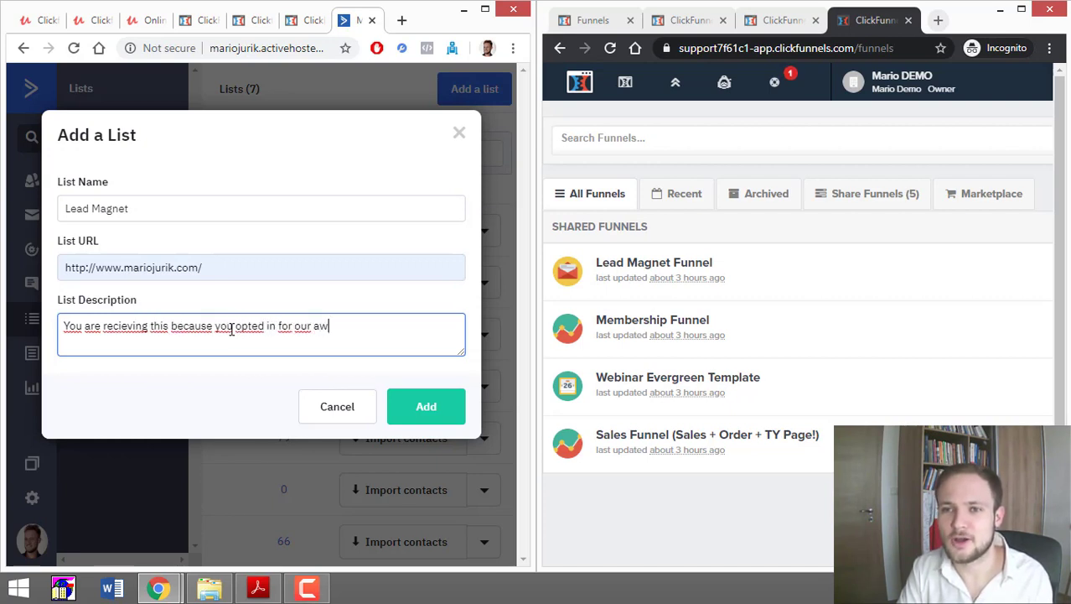
text(esome cheatsheet!)
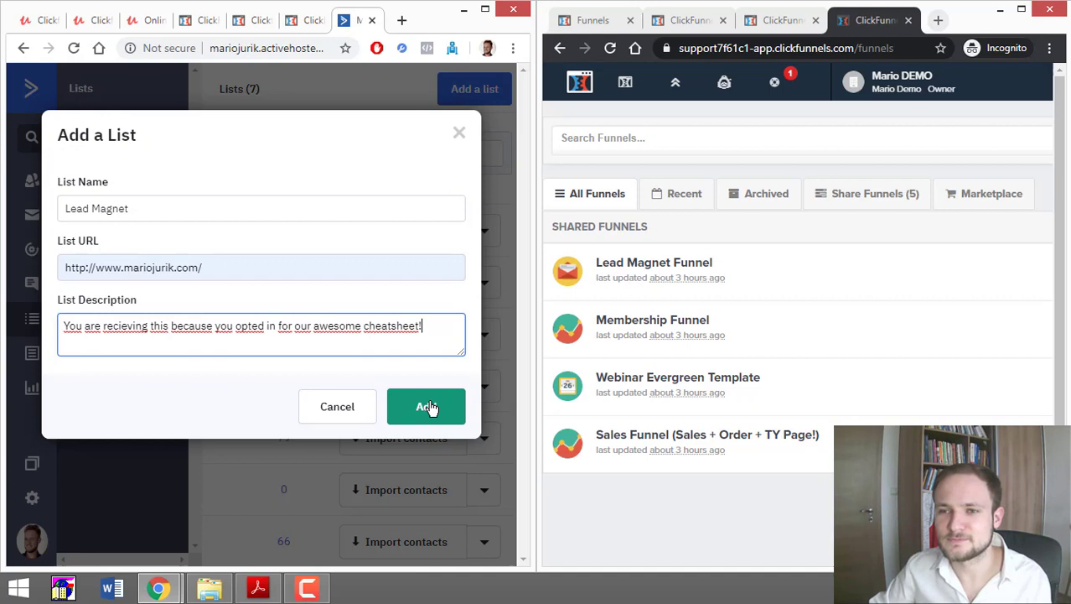
click(426, 406)
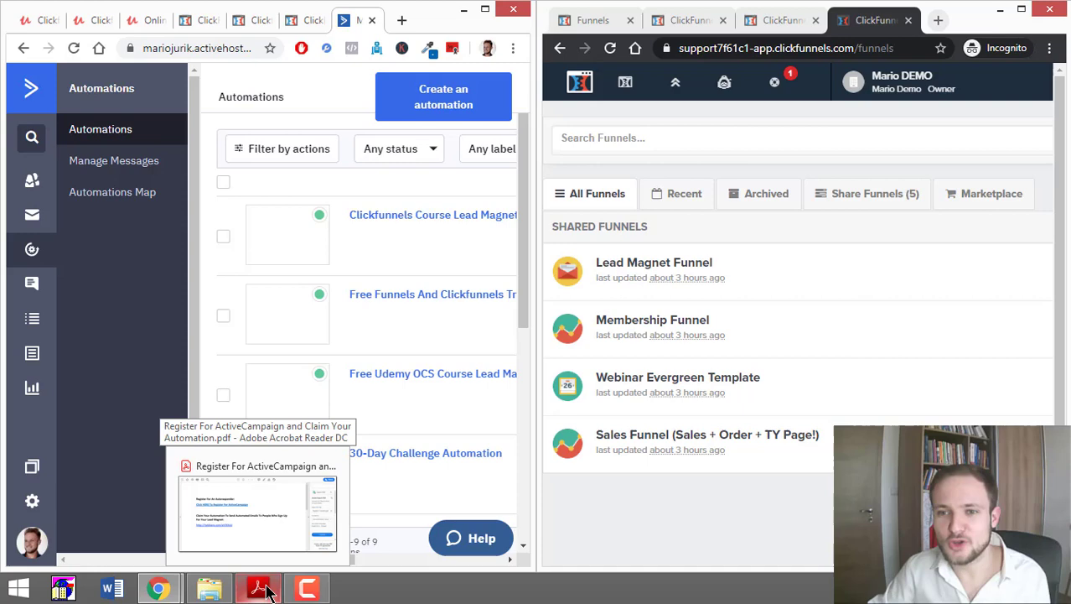
Copy the tplshare automation link from the registration PDF, then minimize Acrobat Reader.
click(258, 512)
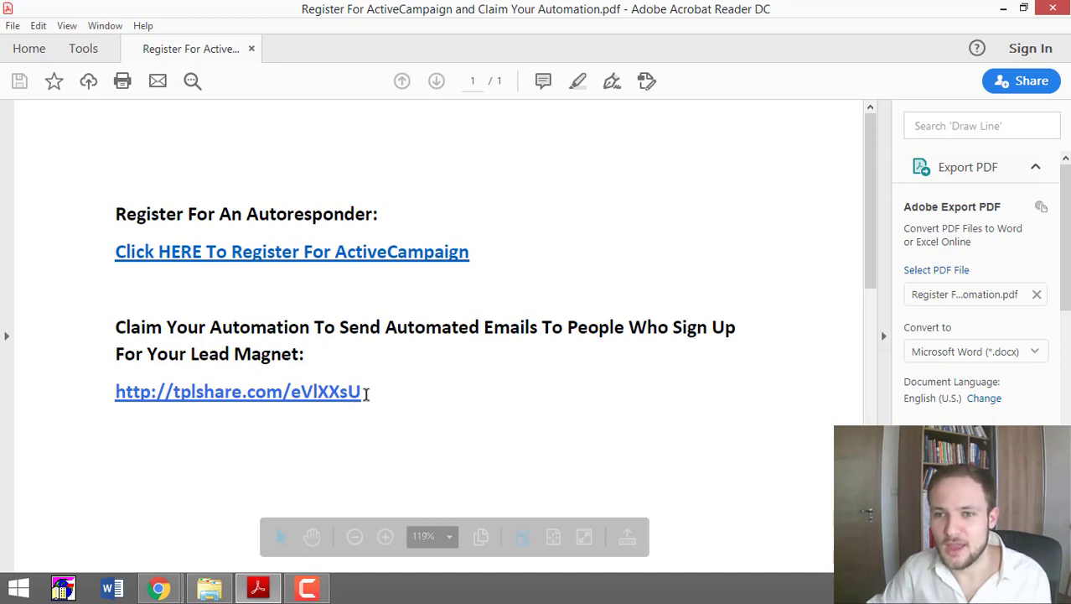
mouse_move(115, 395)
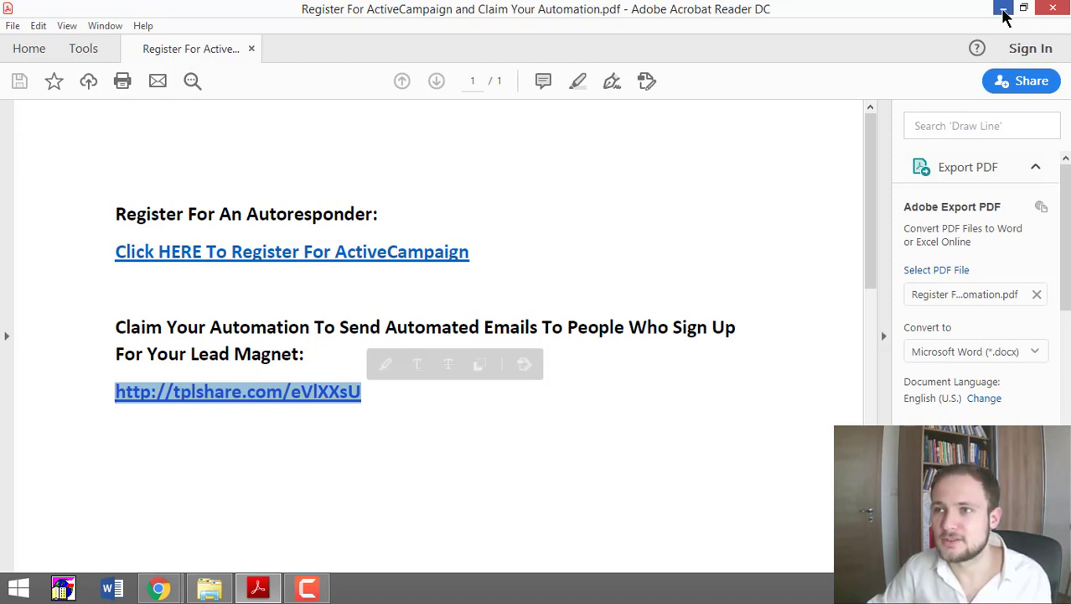
click(1003, 8)
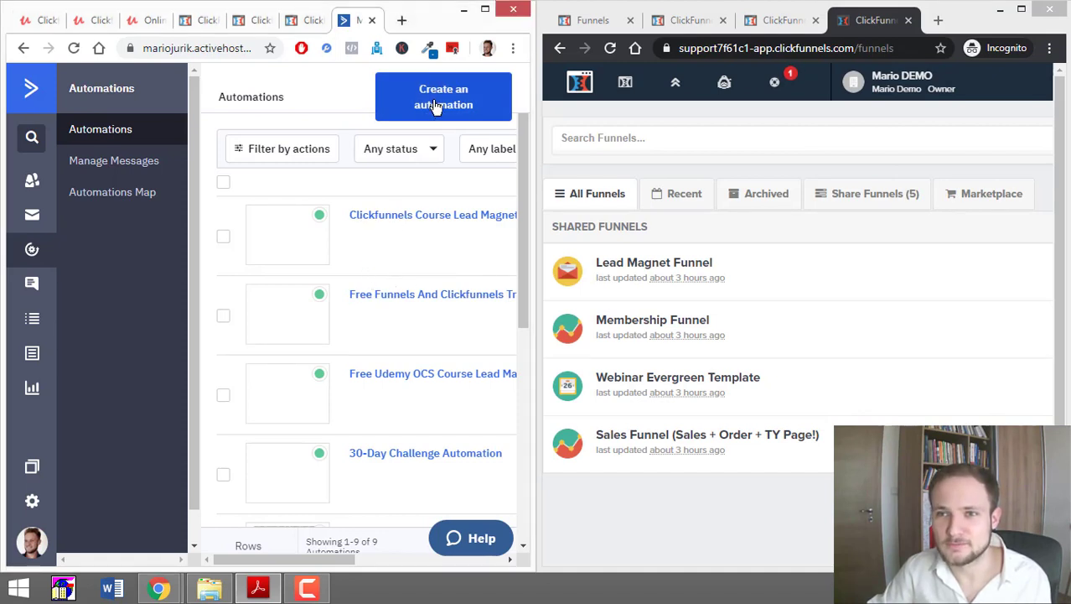
click(443, 97)
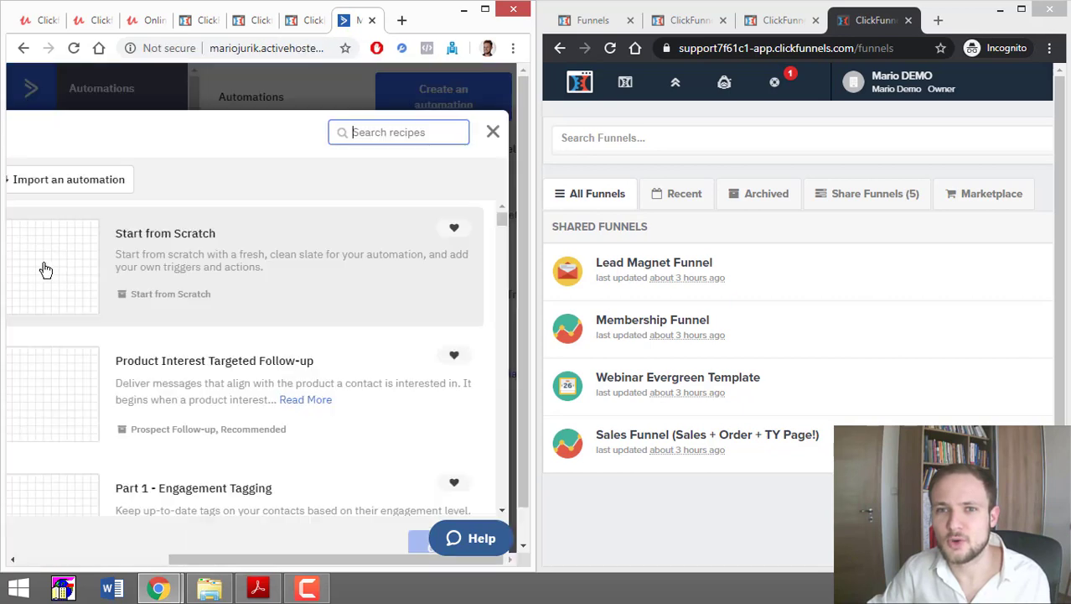
click(493, 132)
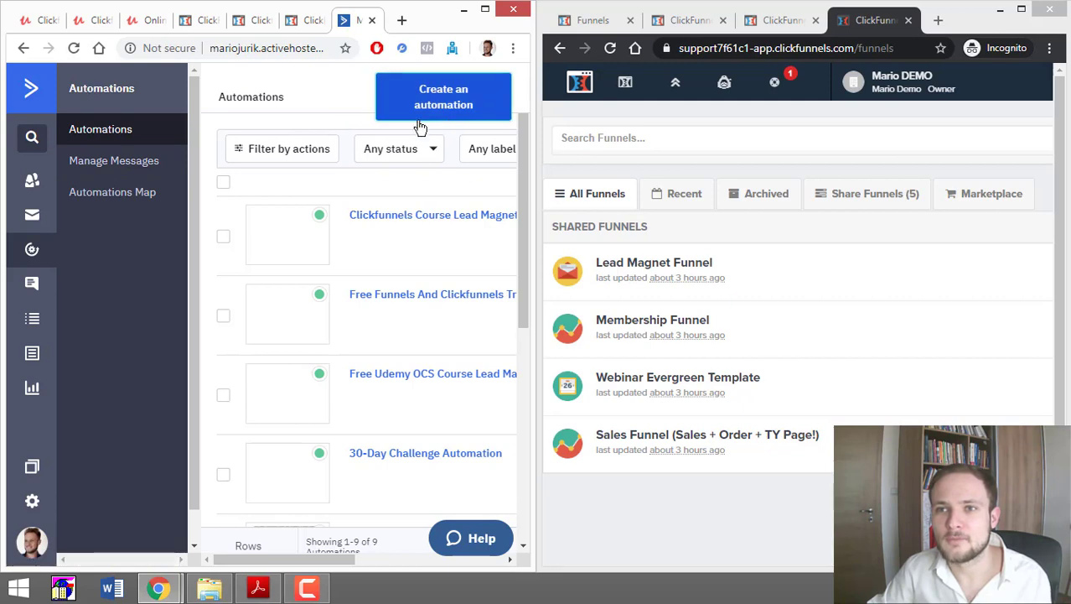
click(443, 96)
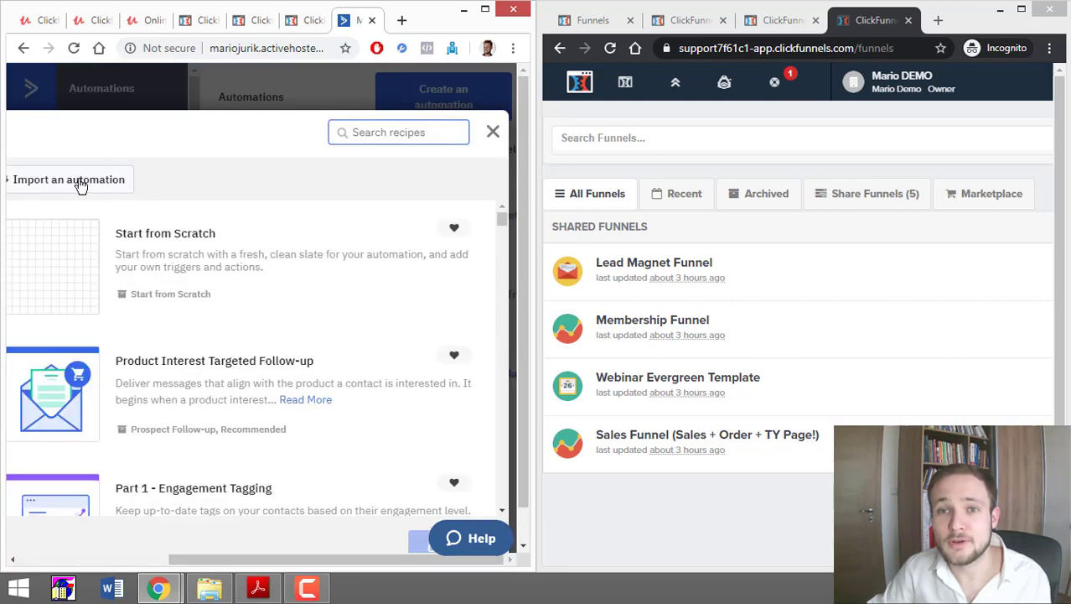
click(69, 180)
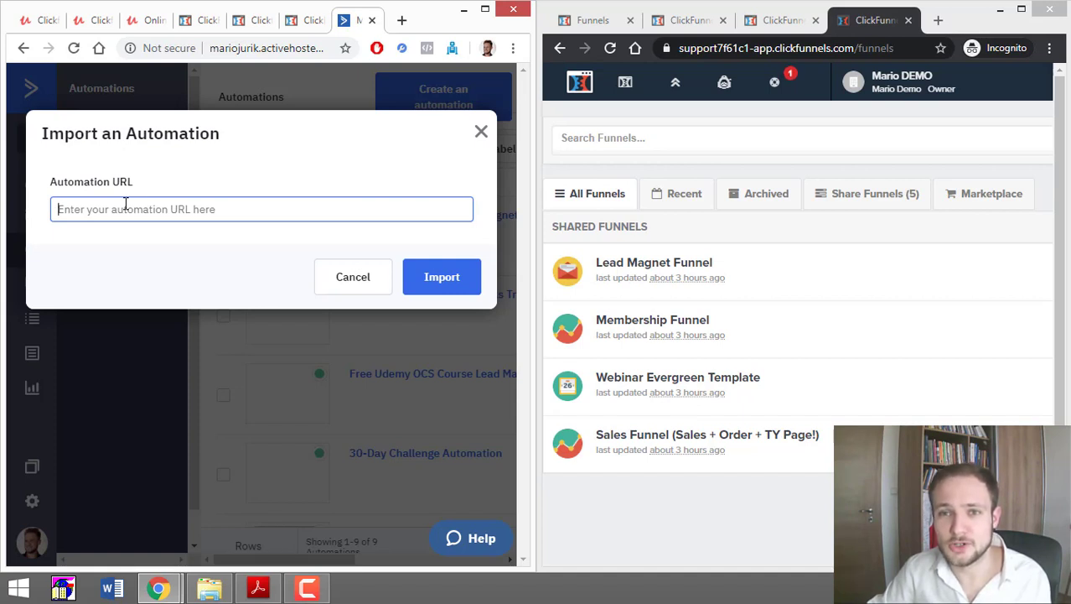
text(http://tplshare.com/eVlXXsU)
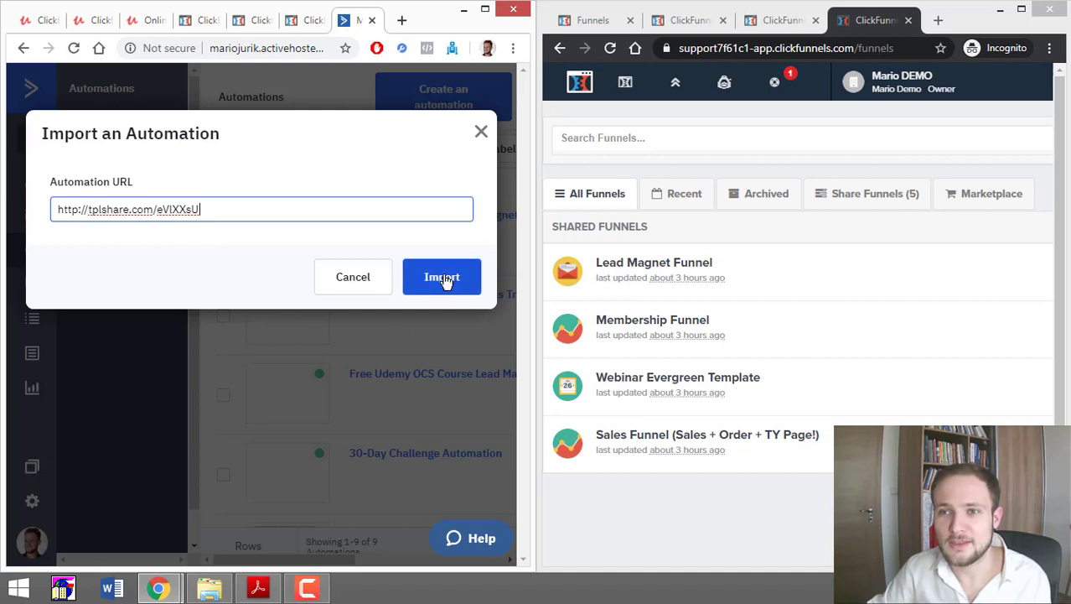
click(442, 276)
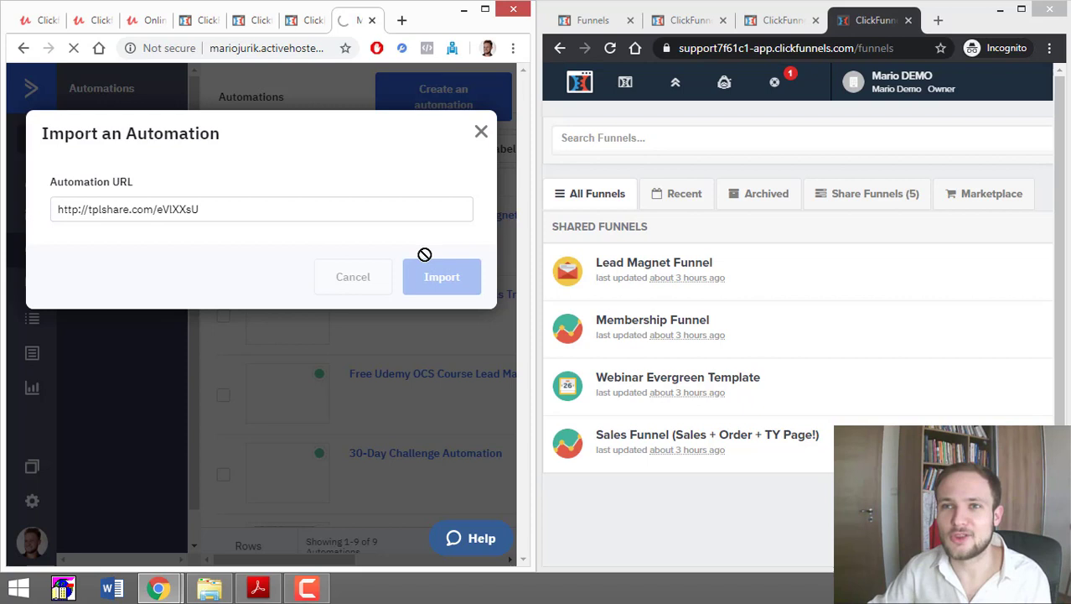
mouse_move(407, 217)
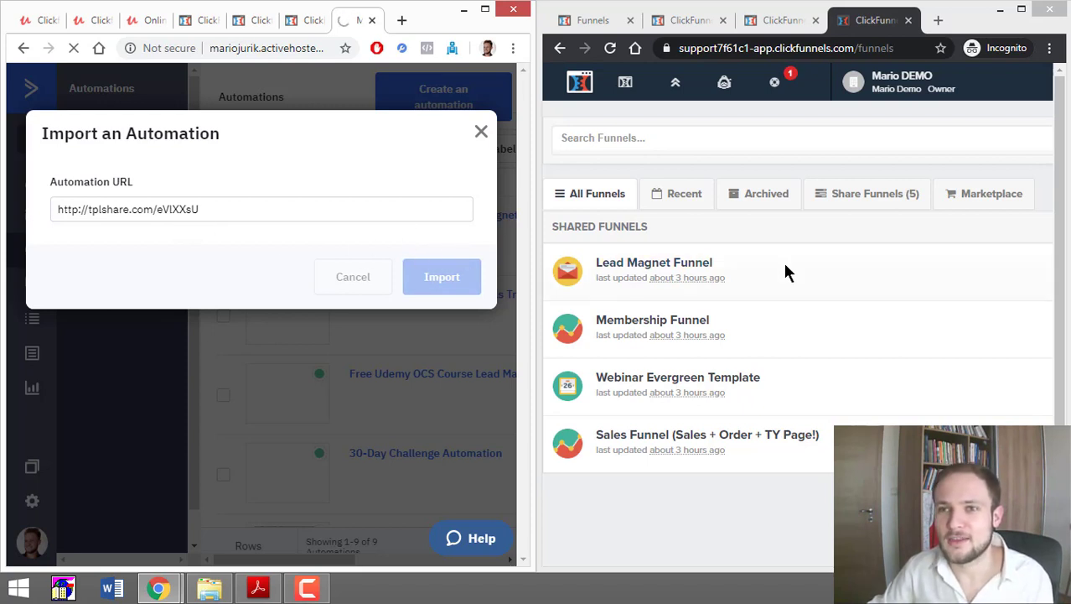
mouse_move(972, 25)
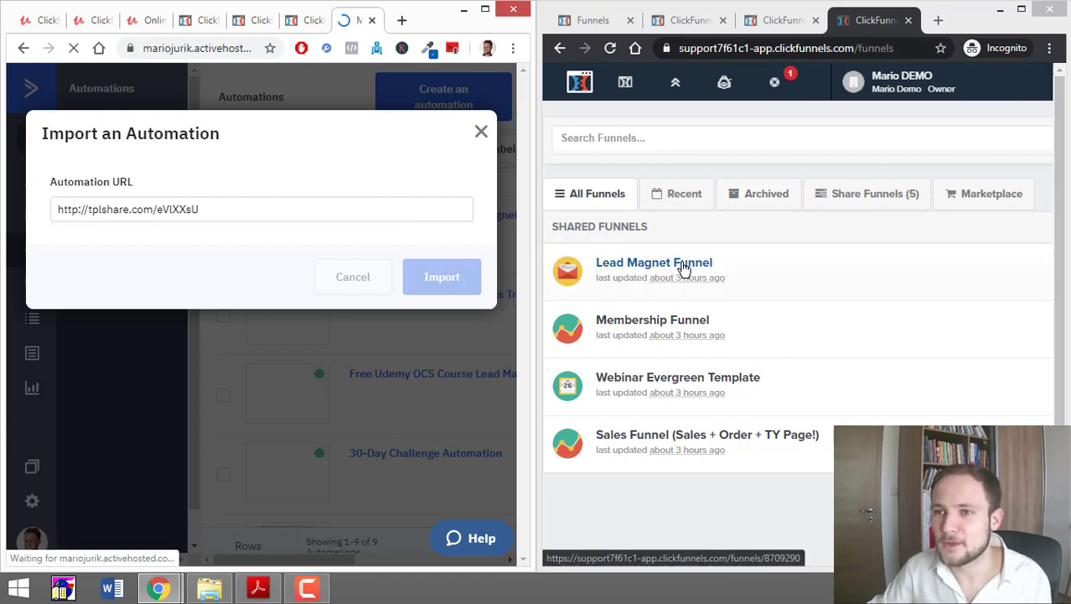
Load the opt-in funnel step in ClickFunnels and start ActiveCampaign's Automation Setup Wizard.
click(442, 277)
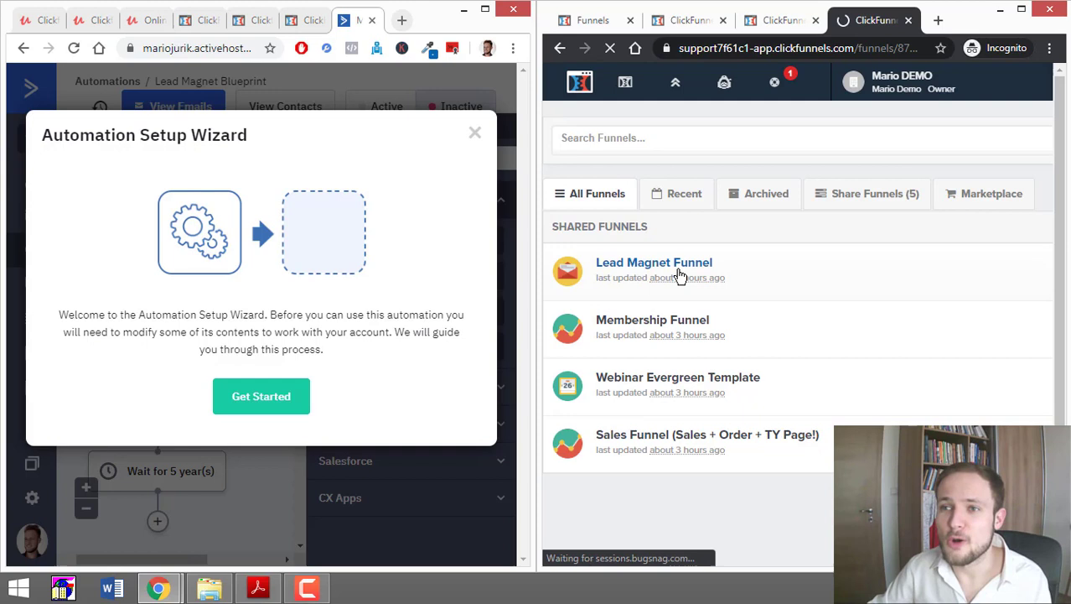
click(654, 261)
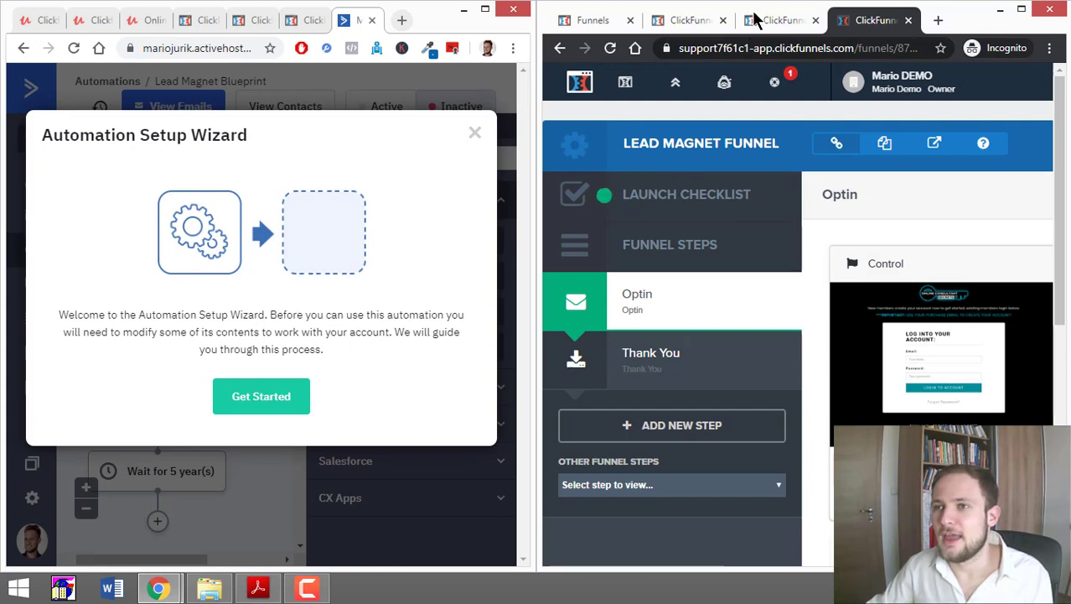
mouse_move(394, 387)
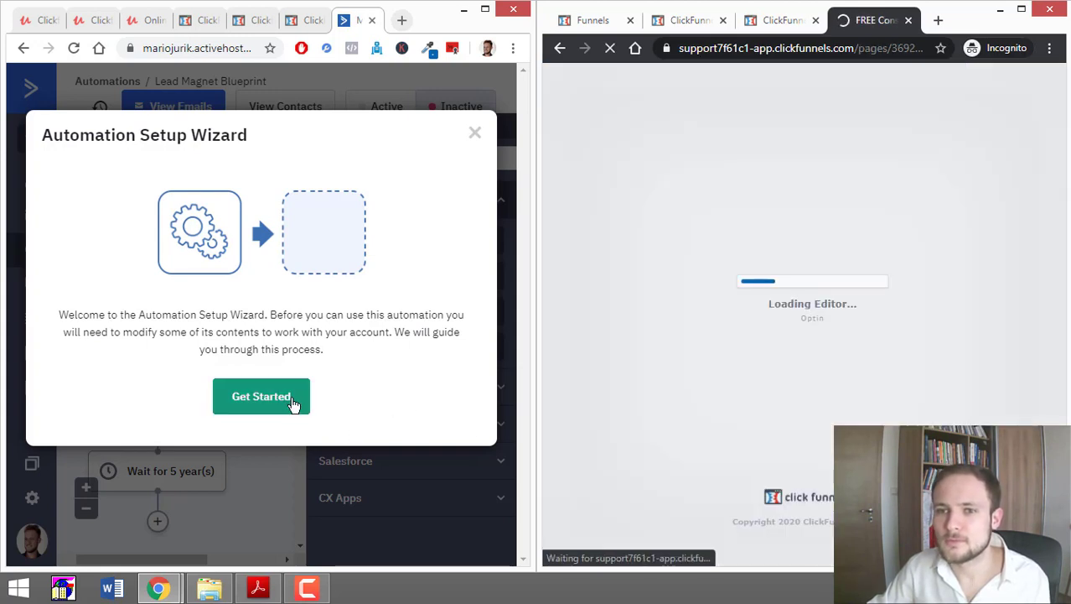
click(261, 395)
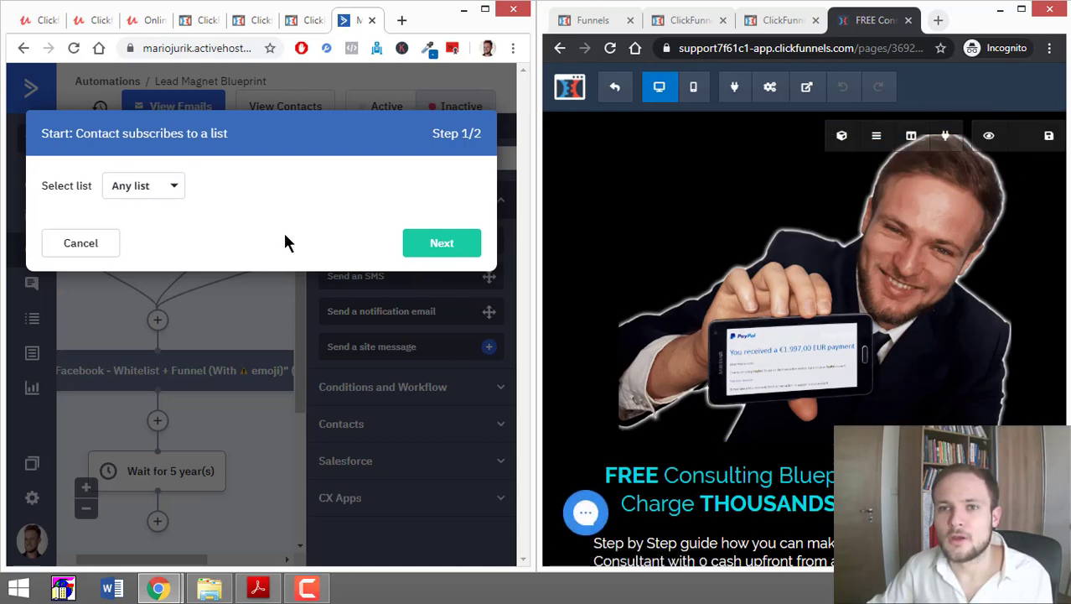
mouse_move(142, 185)
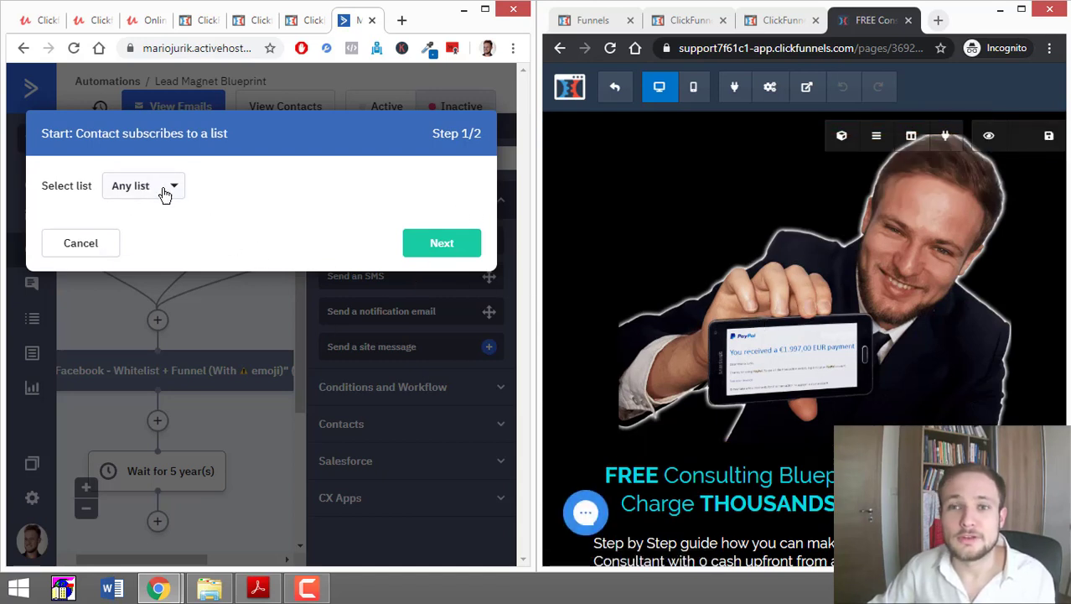
Choose Lead Magnet as the trigger list, replace the From email with 'mario…', and finish.
click(143, 185)
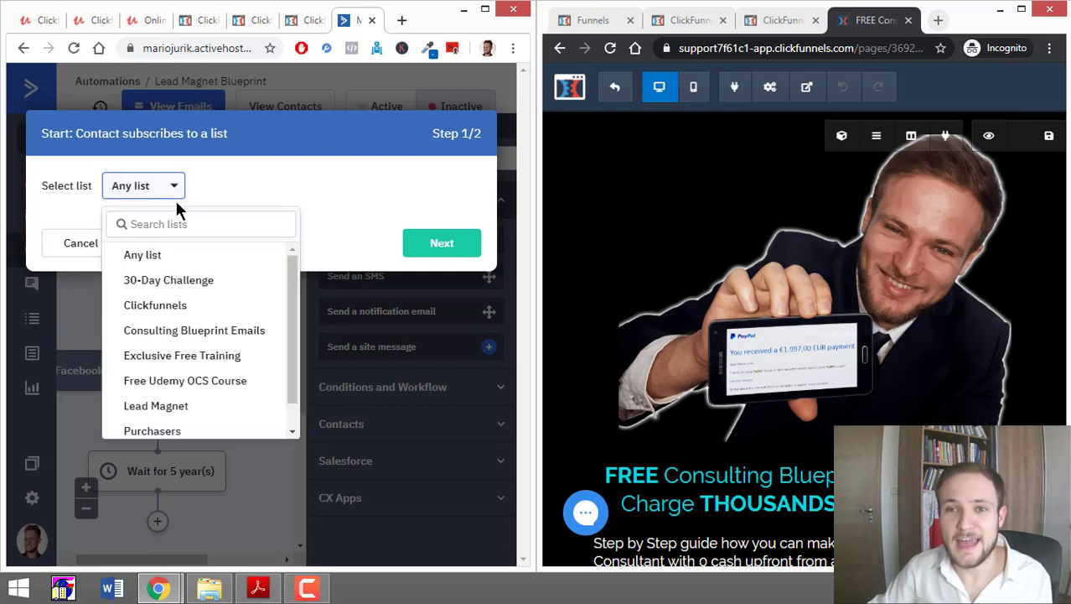
click(156, 405)
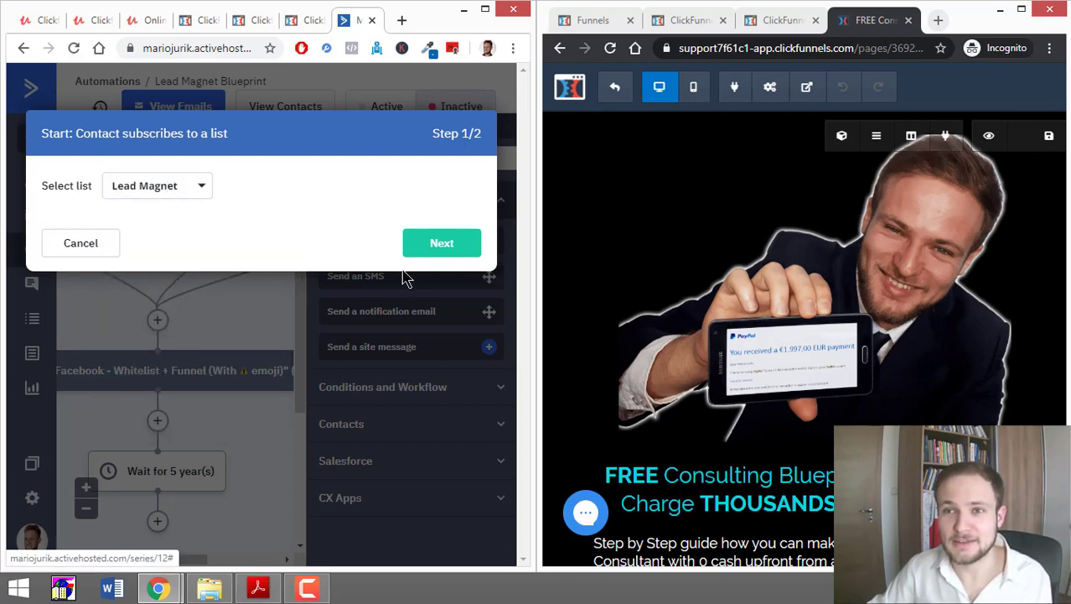
click(442, 243)
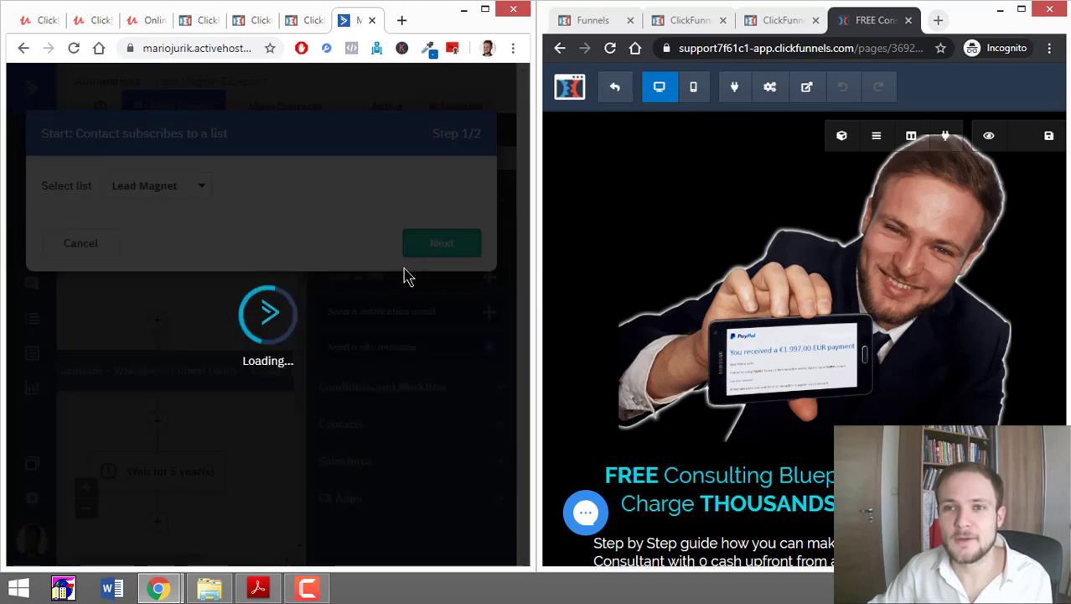
click(442, 242)
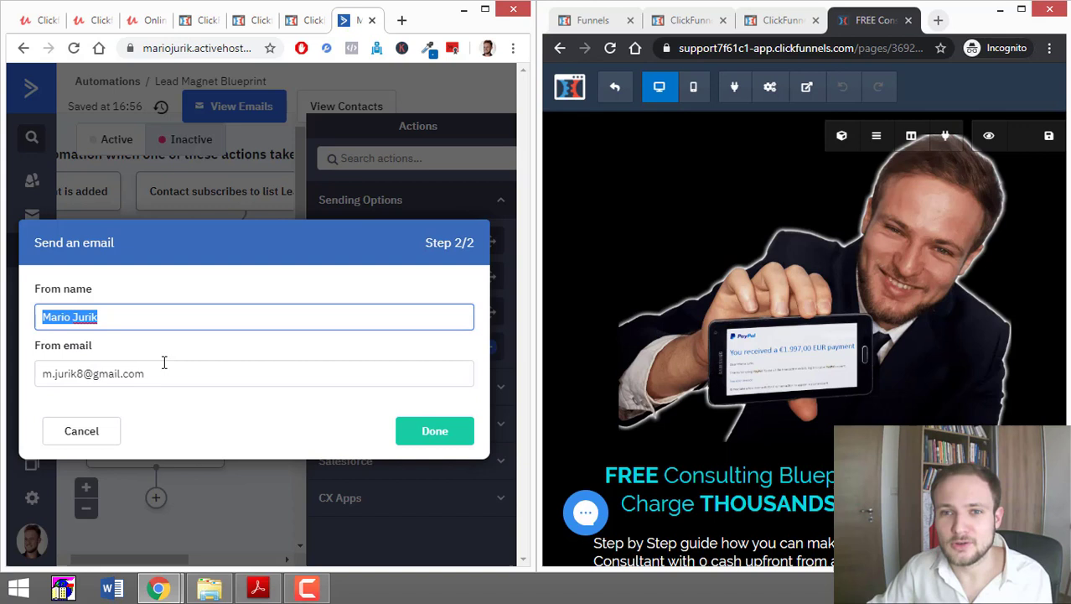
click(254, 373)
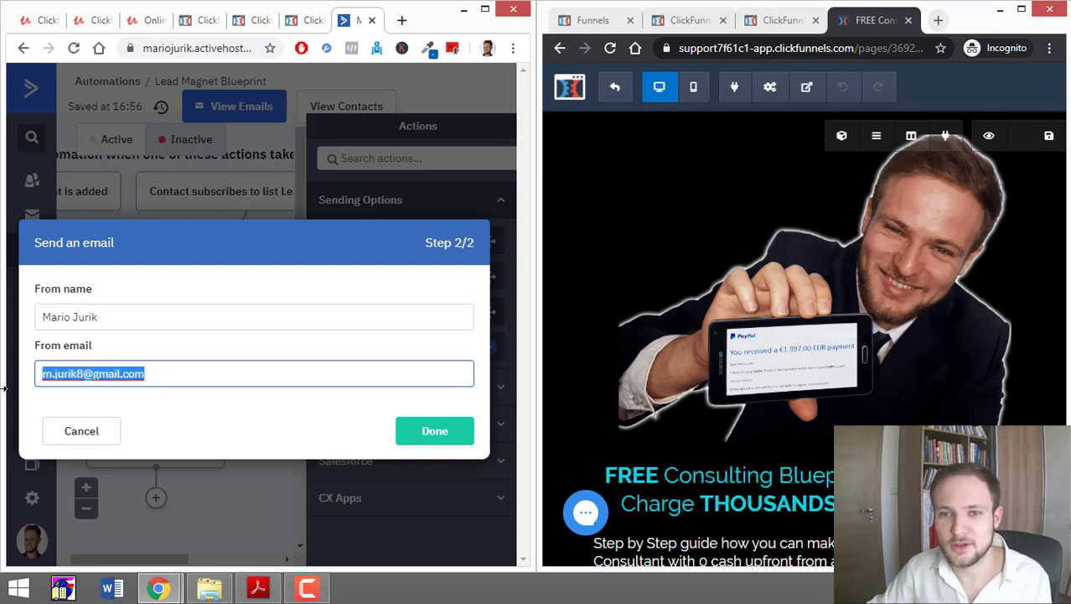
text(mario)
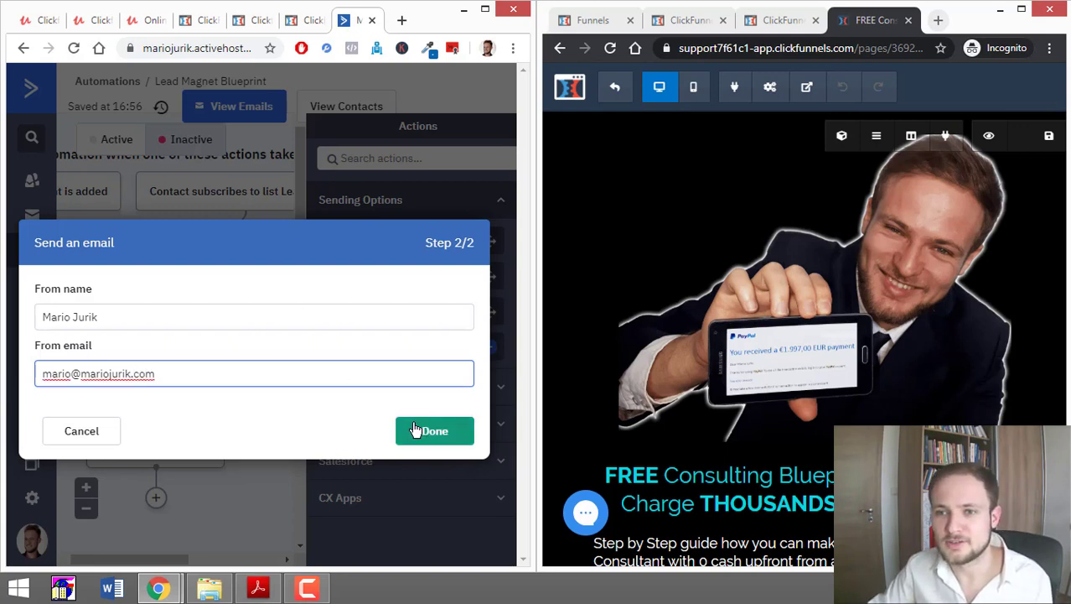
click(434, 430)
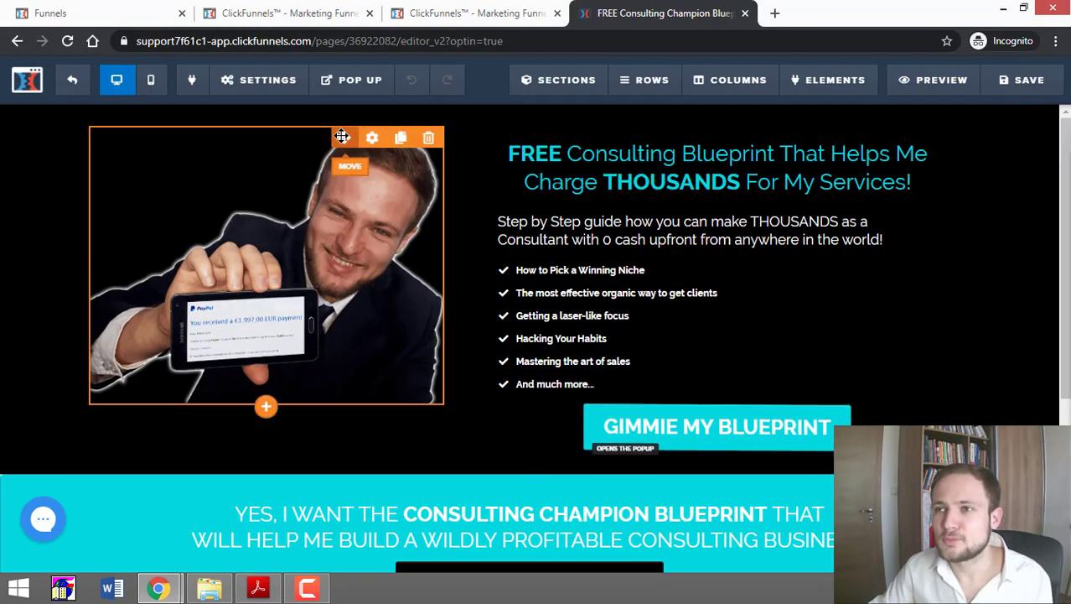
Set the page's email integration to ActiveCampaign, action Add To List with Tag, list Lead Magnet.
click(259, 80)
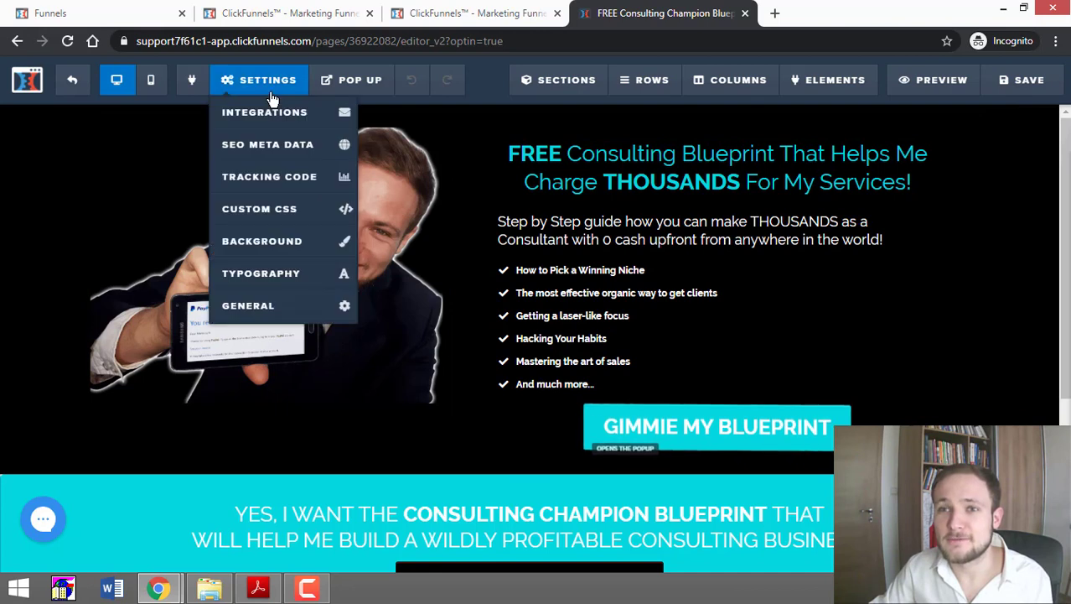
mouse_move(264, 111)
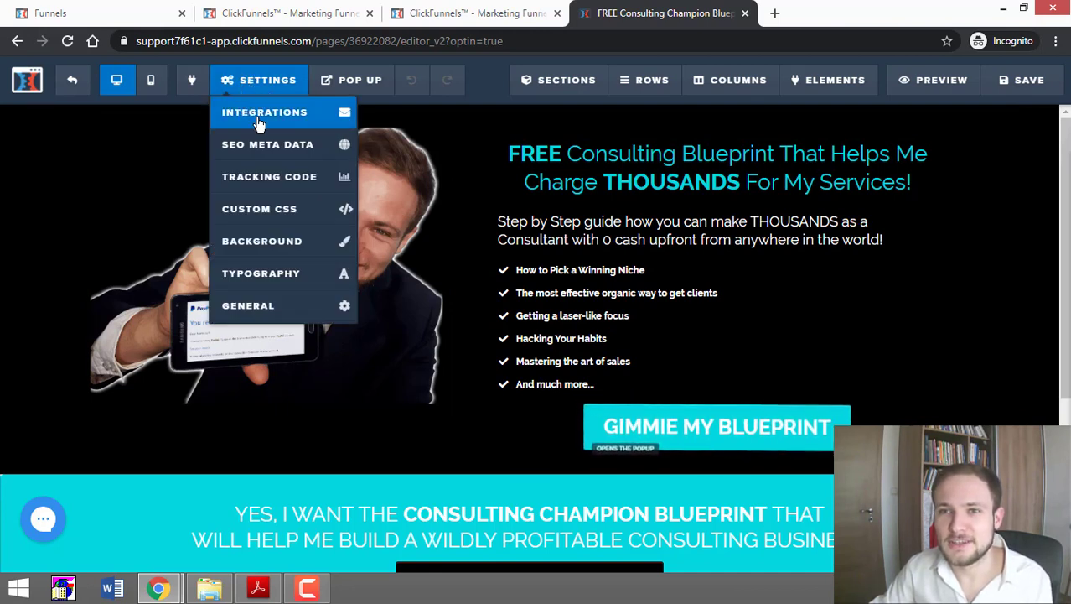
click(264, 111)
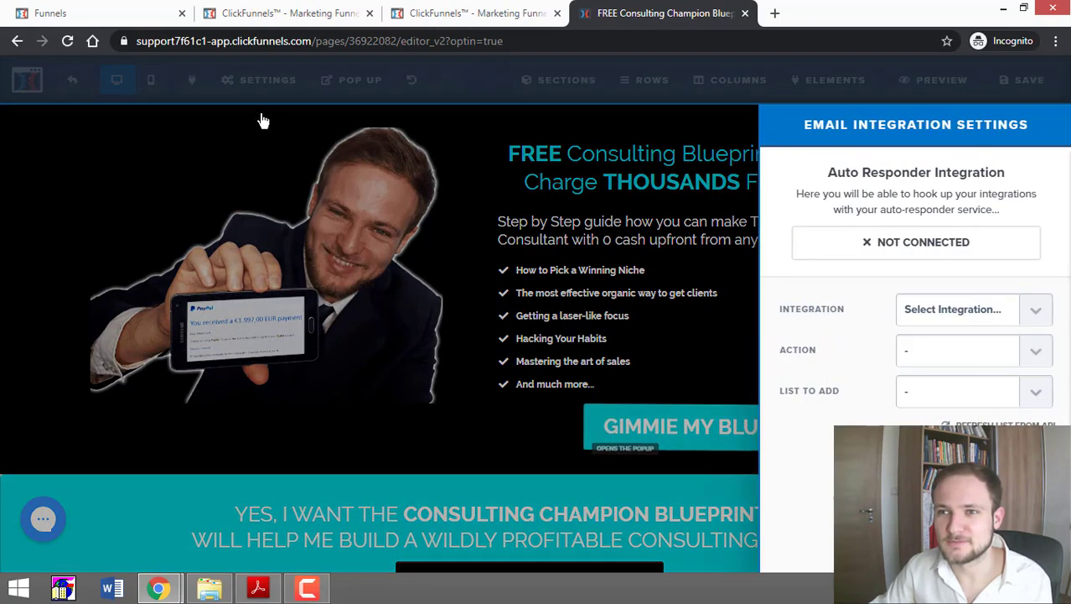
click(972, 309)
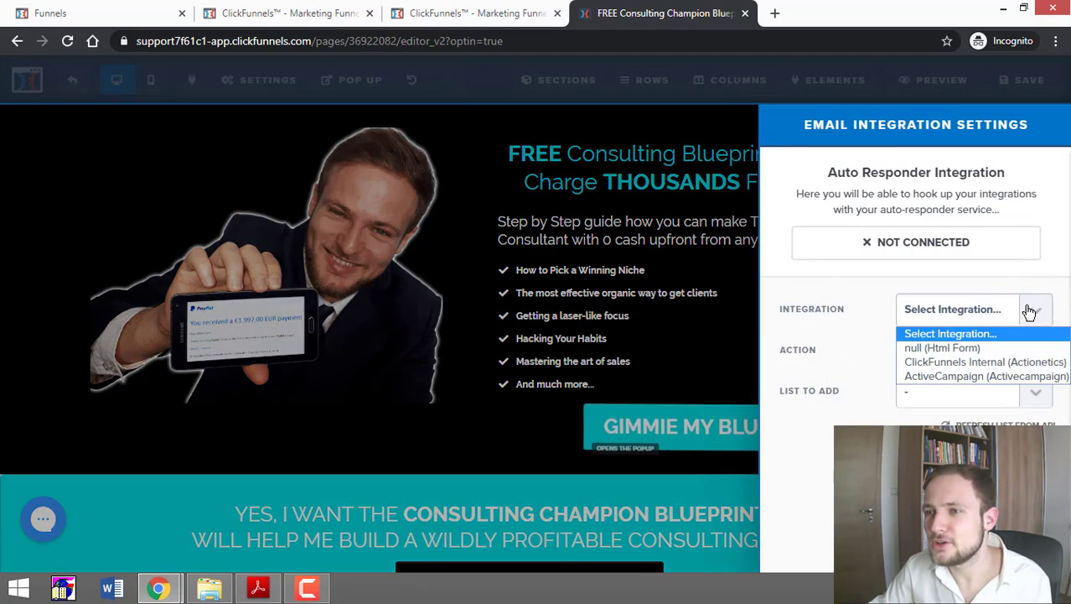
click(985, 375)
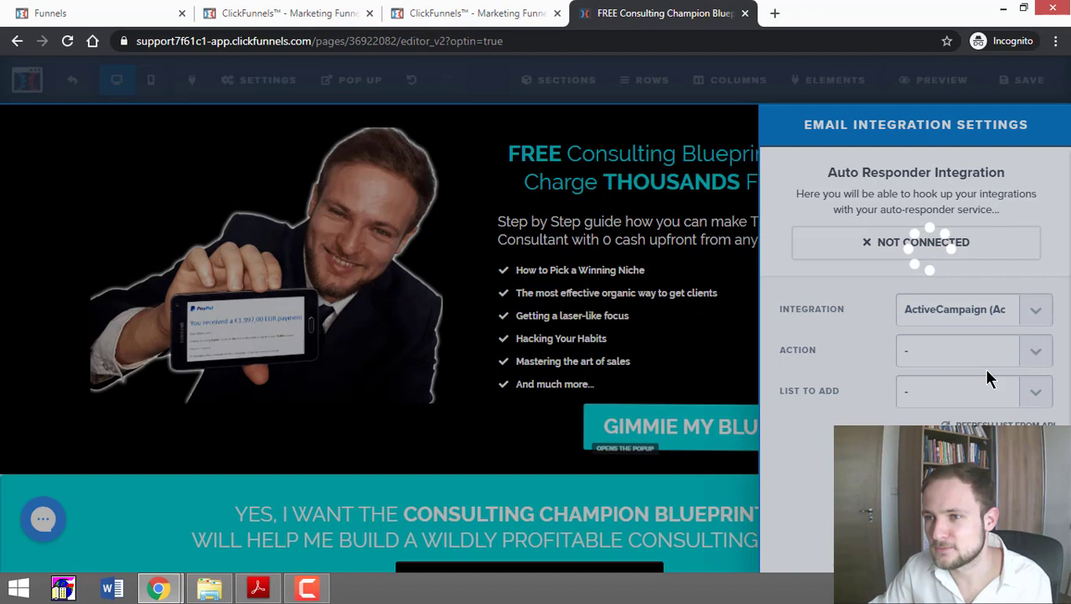
mouse_move(981, 359)
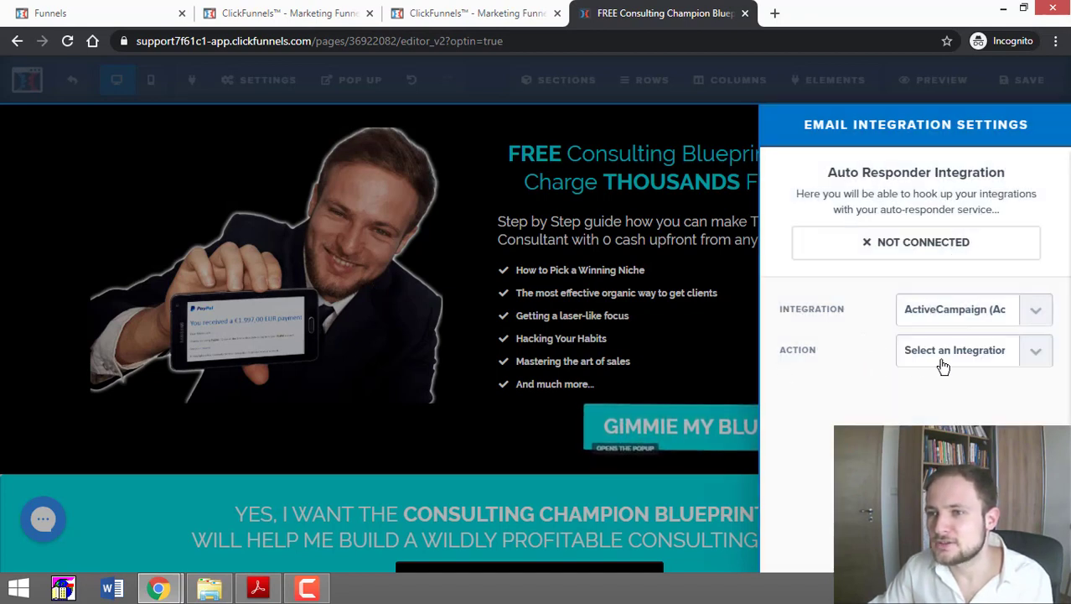
click(972, 350)
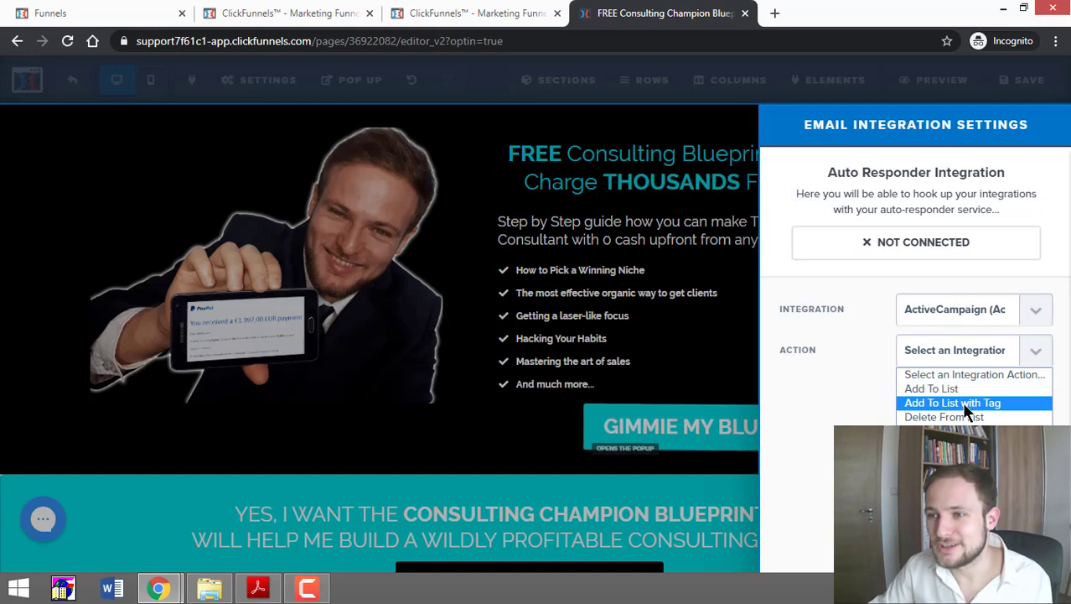
click(953, 402)
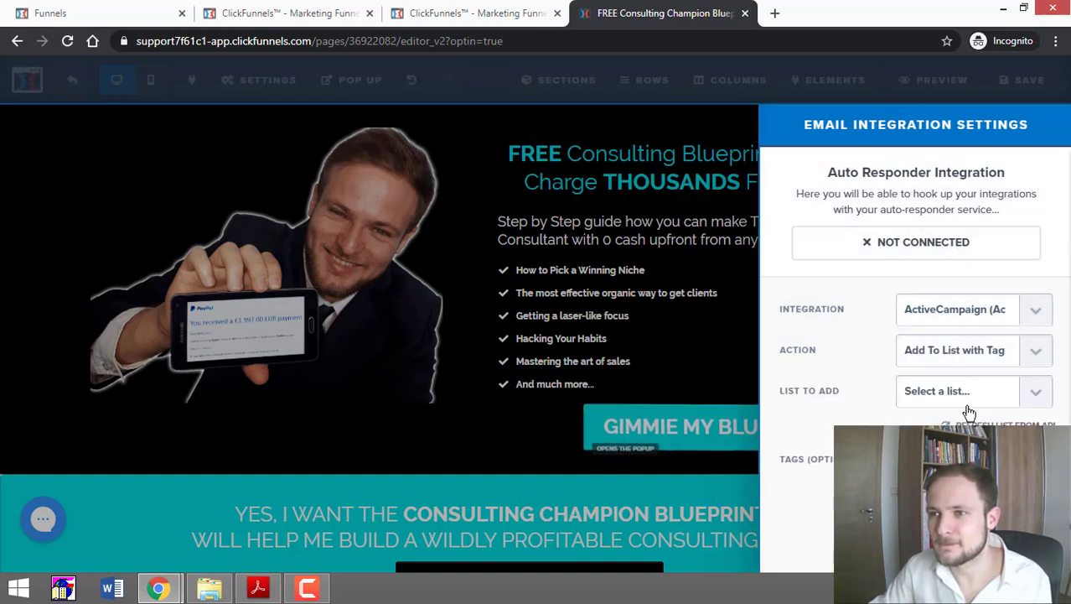
click(972, 390)
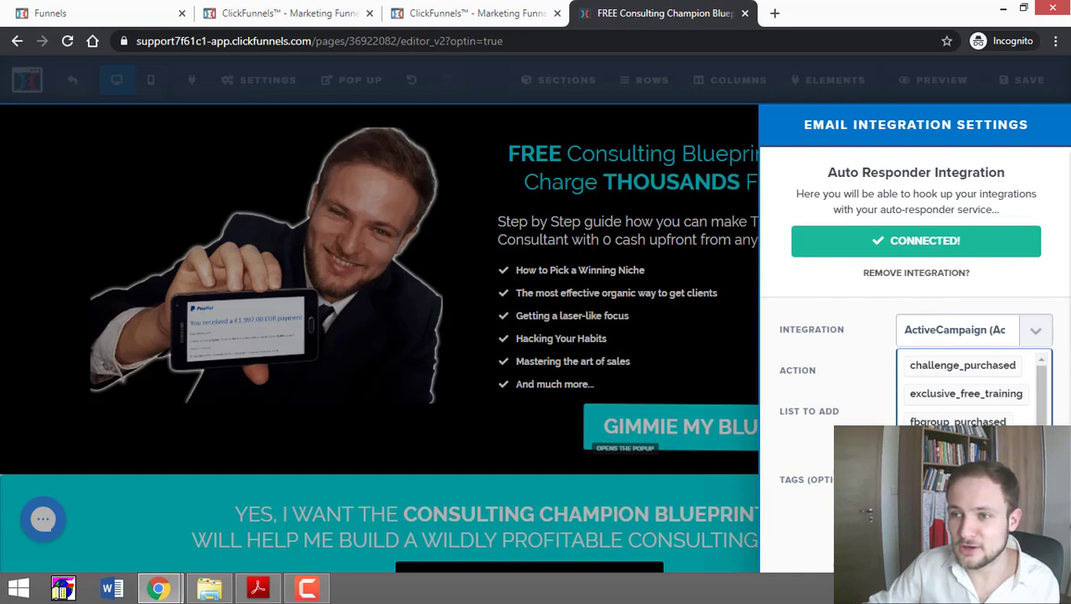
click(955, 370)
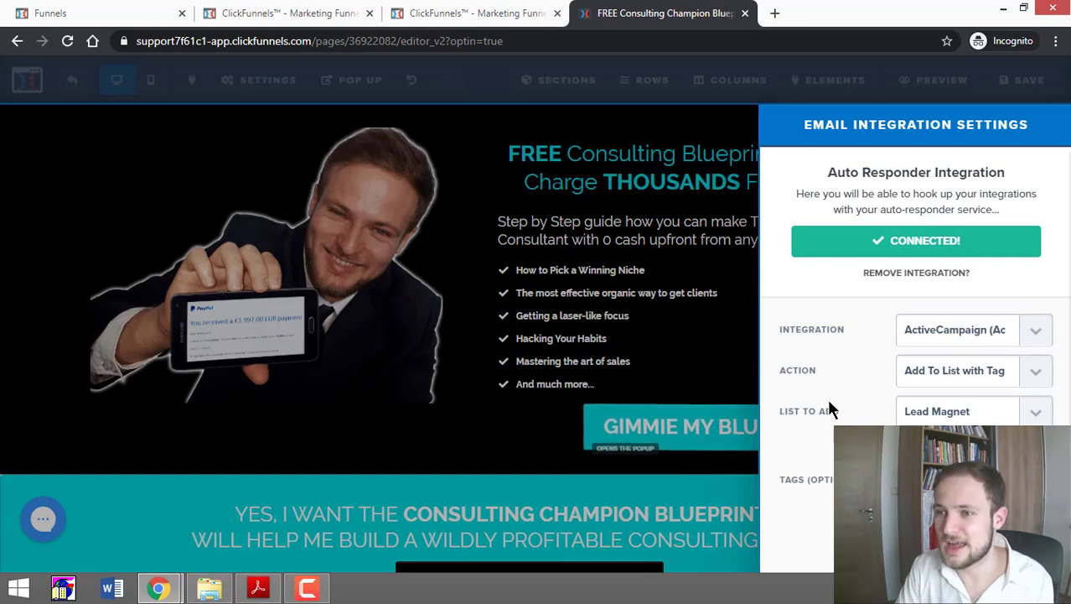
mouse_move(366, 242)
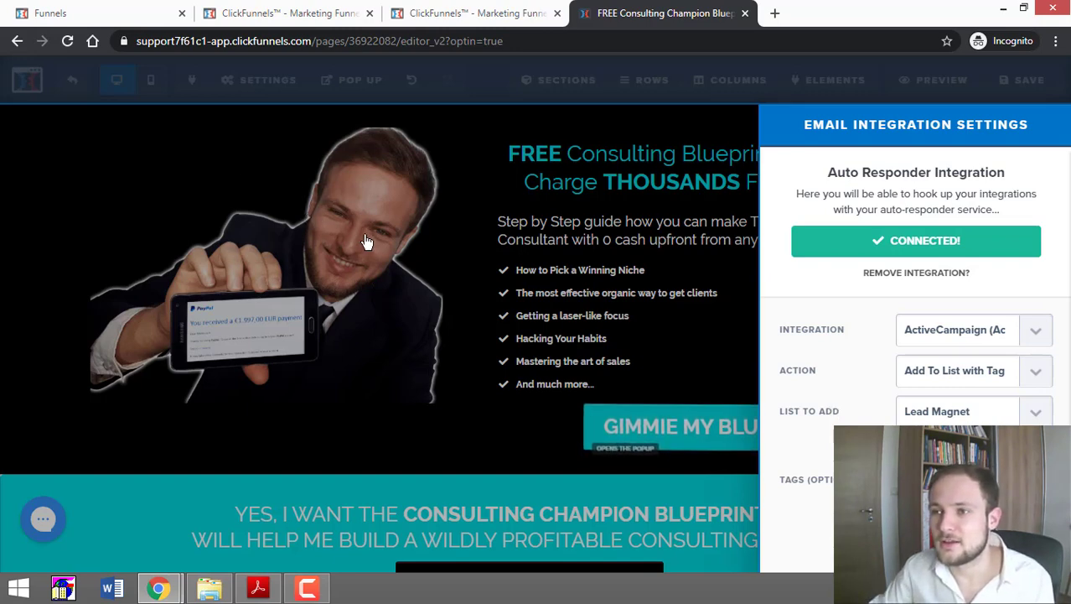
Close the integration panel and show the opt-in popup with its name and email fields.
click(1023, 79)
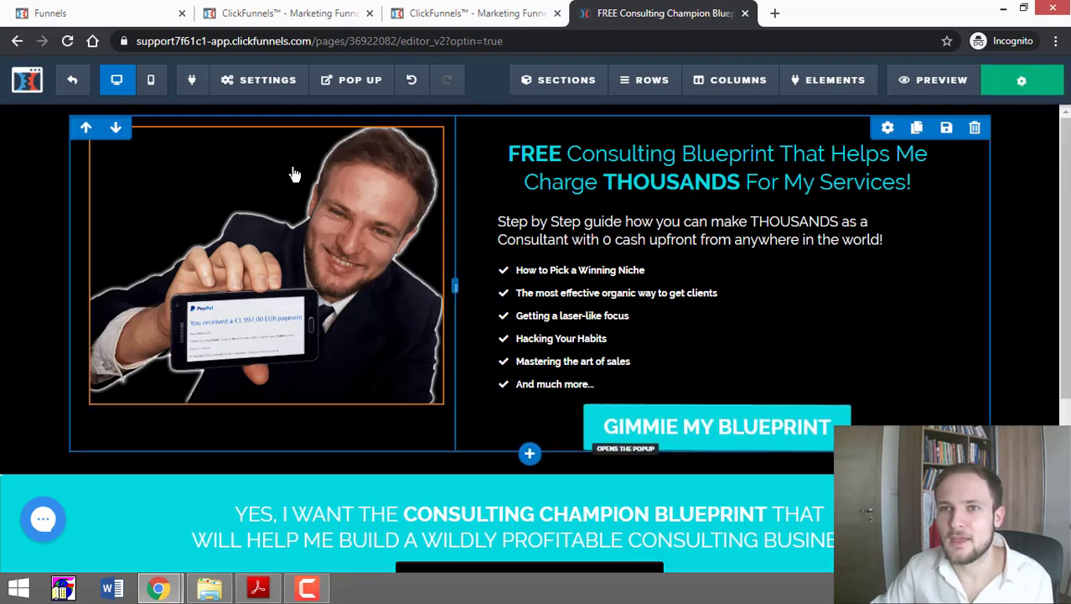
click(359, 80)
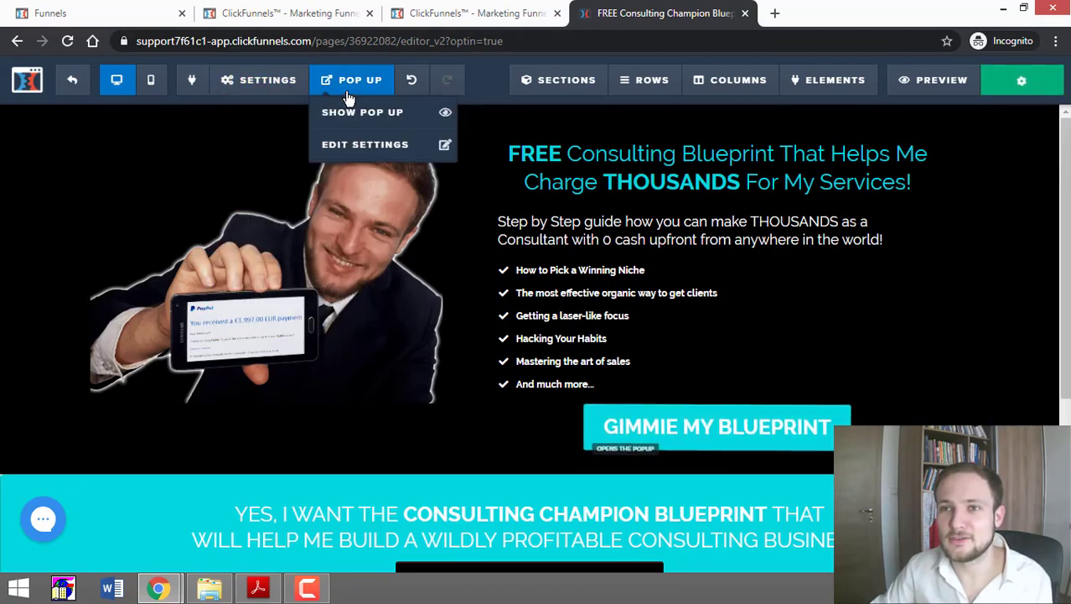
click(362, 111)
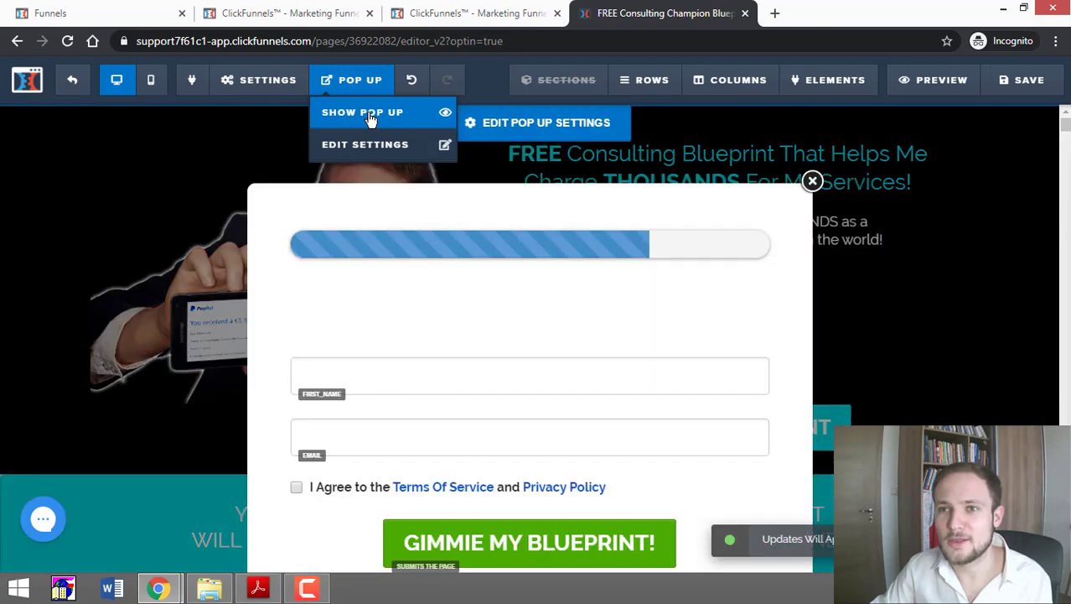
click(362, 112)
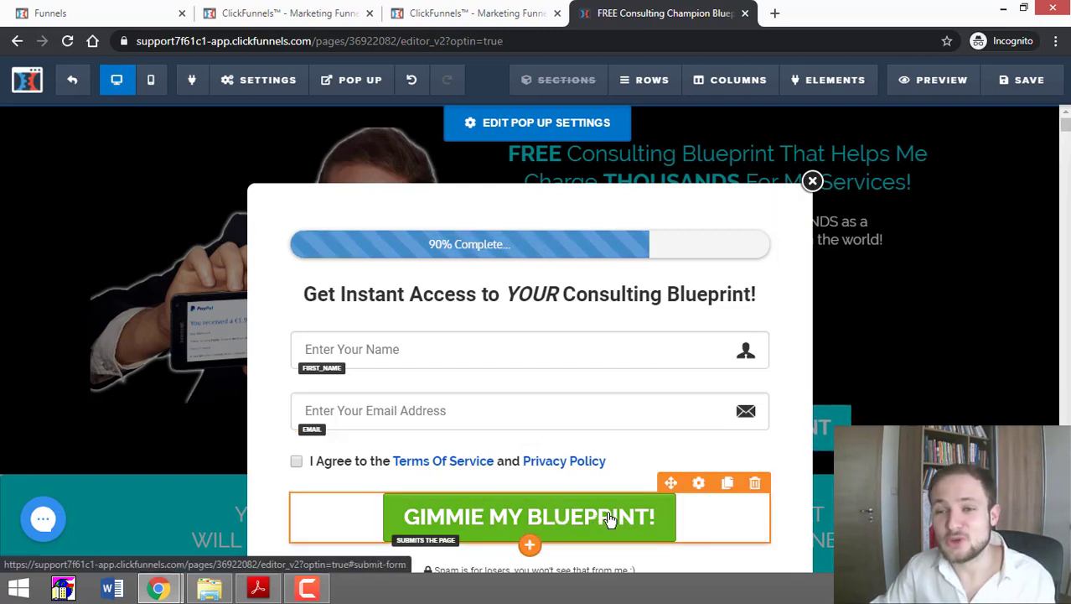
mouse_move(602, 517)
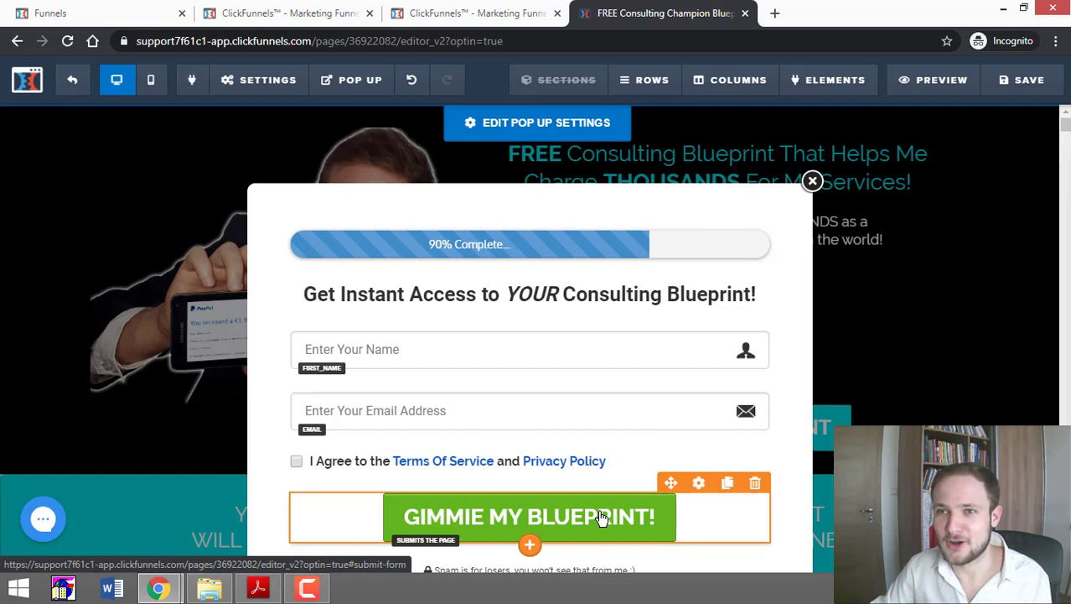
mouse_move(584, 506)
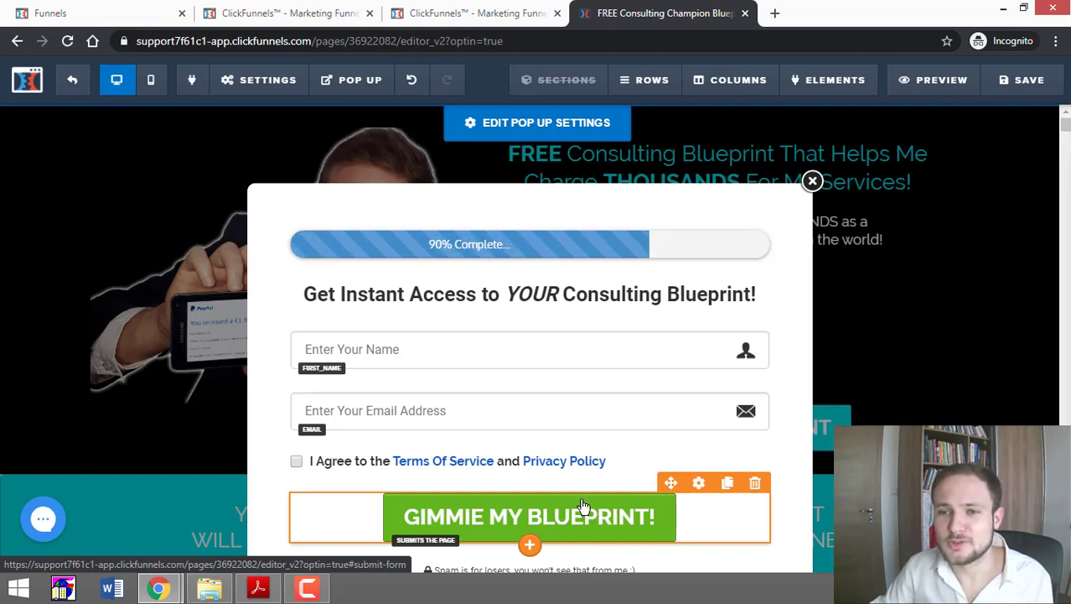
mouse_move(564, 518)
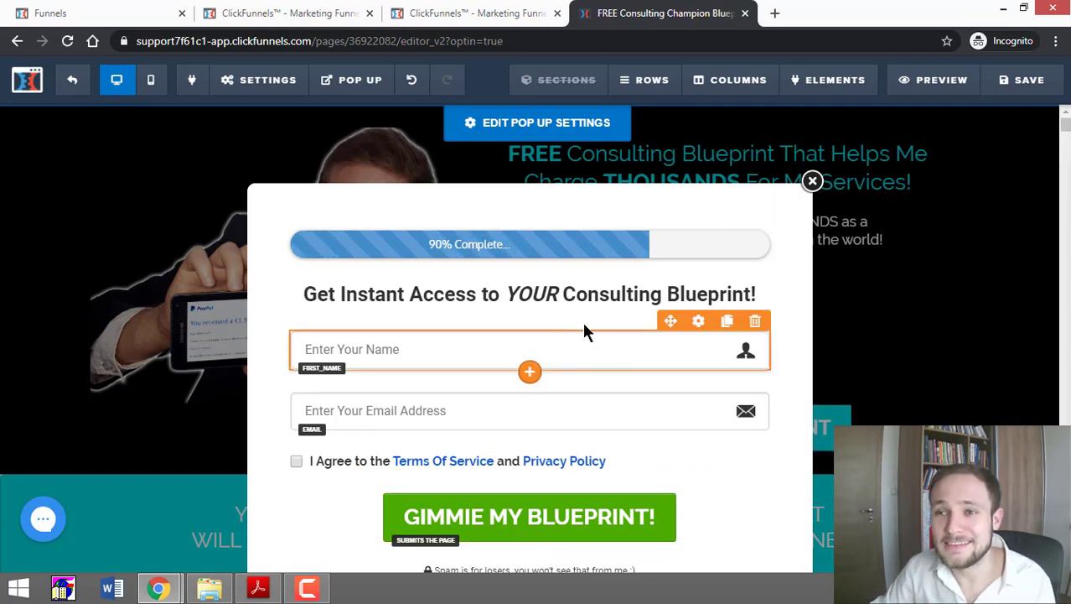
mouse_move(826, 330)
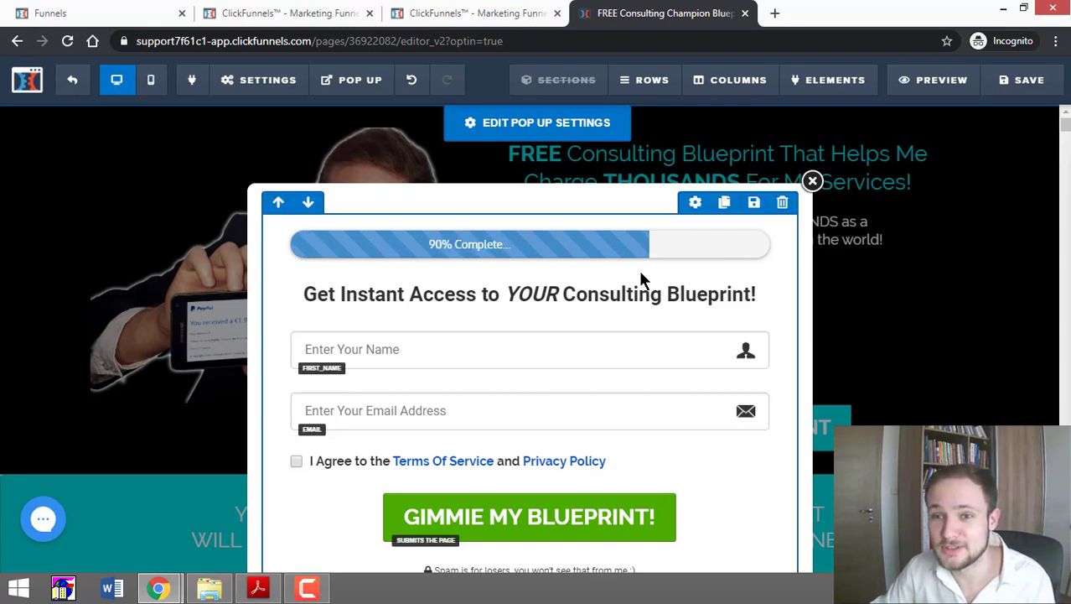
click(811, 181)
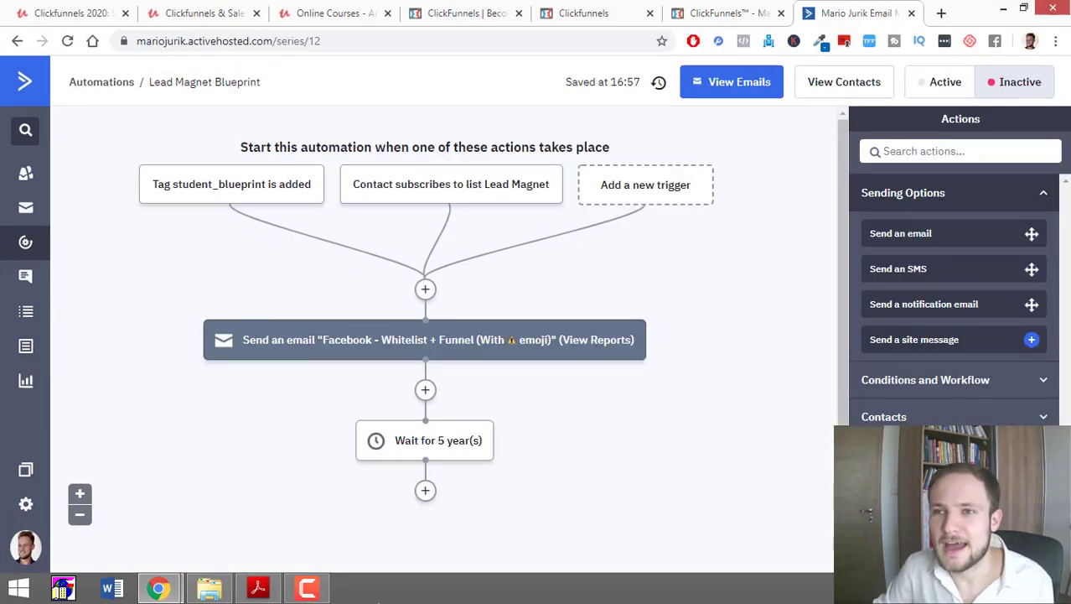
mouse_move(317, 305)
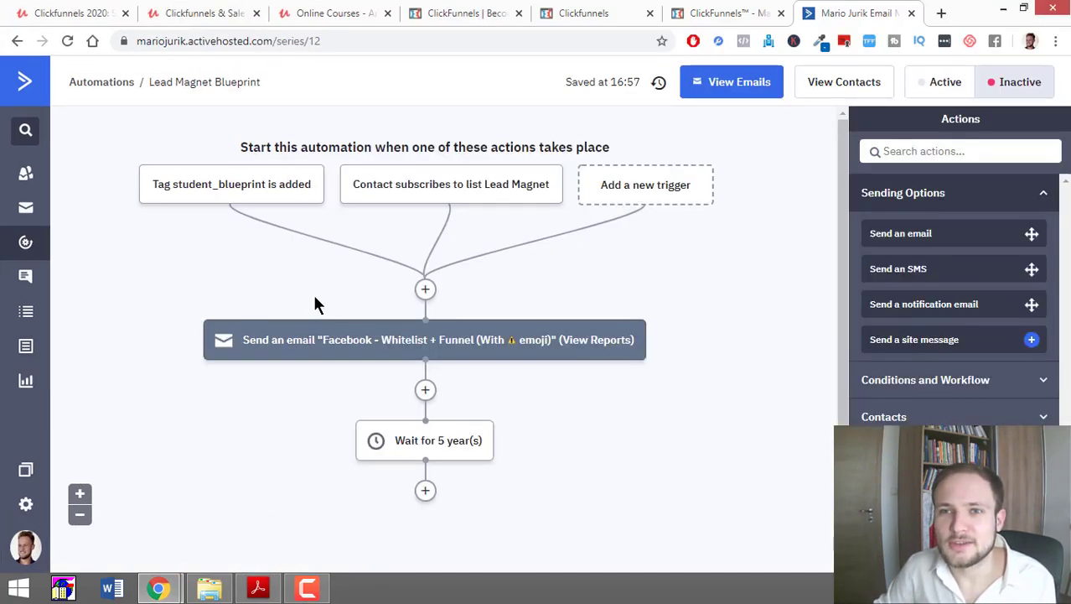
mouse_move(251, 188)
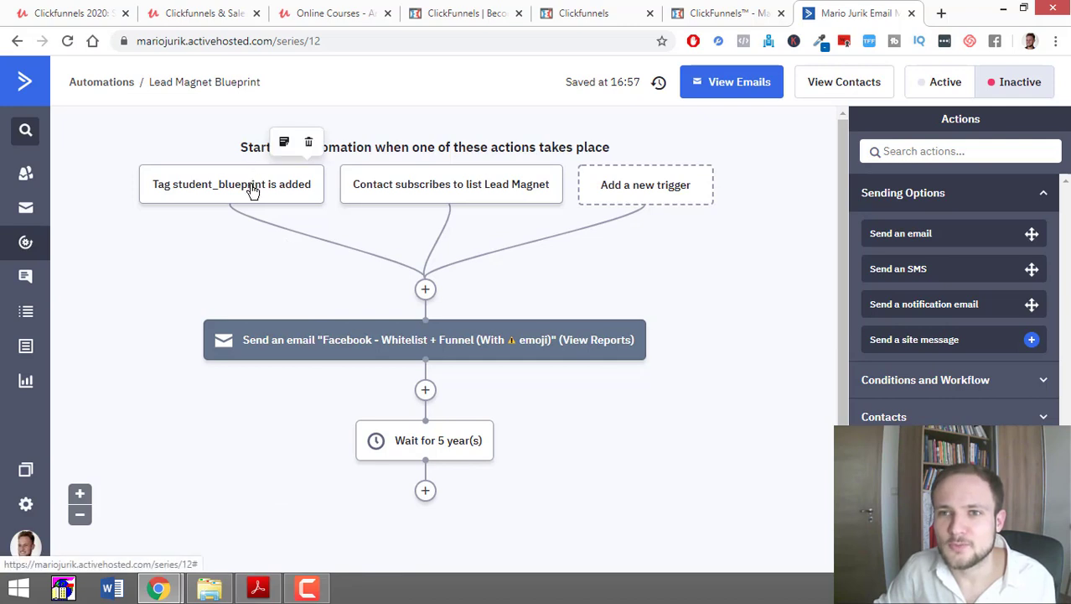
Change the tag trigger from student_blueprint to lead_magnet and save the start trigger.
click(231, 183)
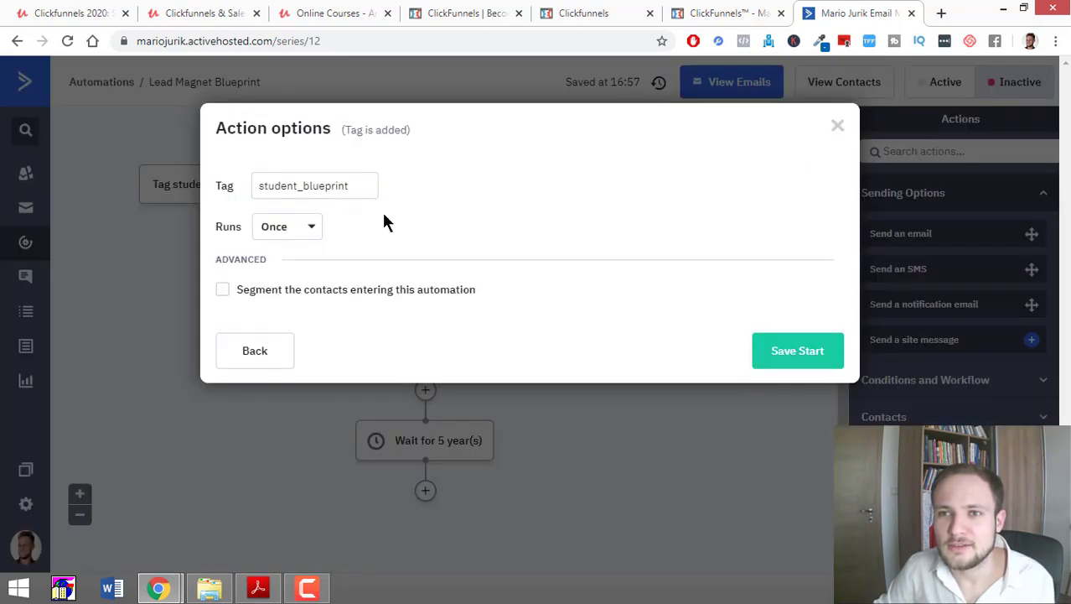
triple_click(315, 186)
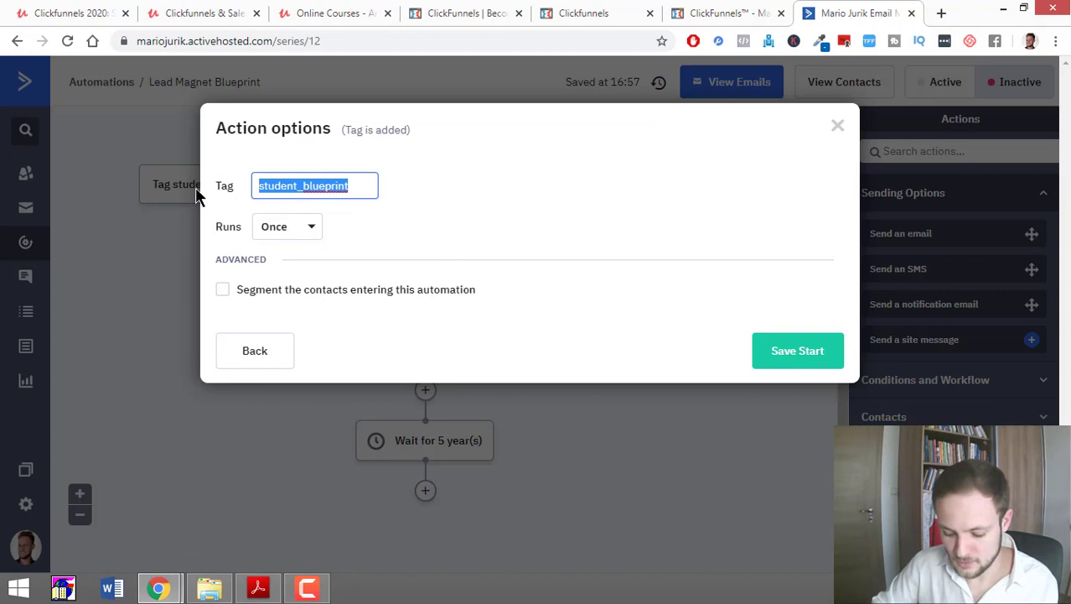
text(lead_magnet)
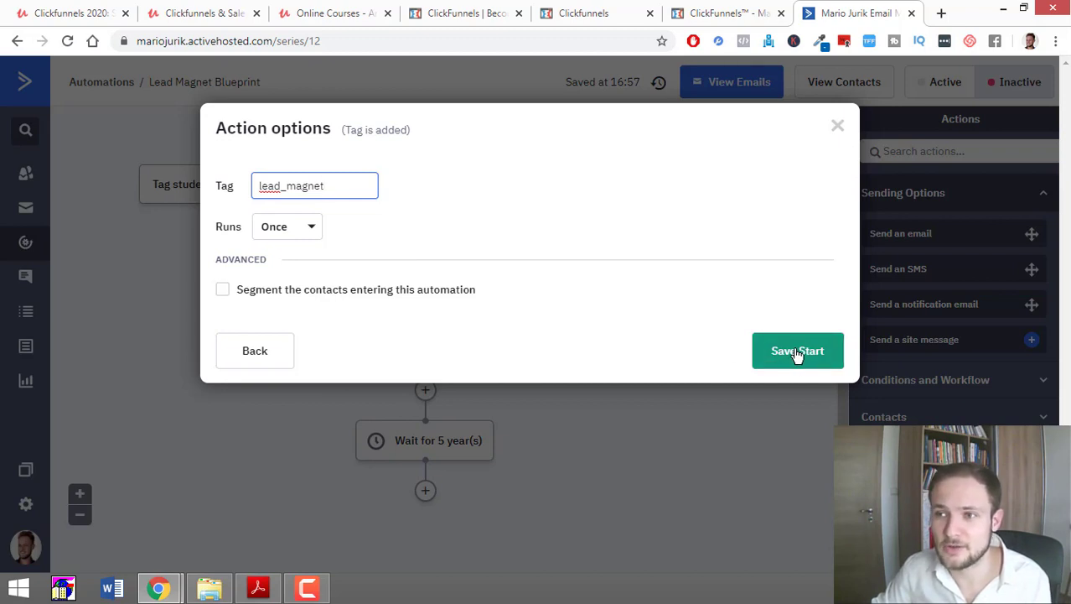
click(797, 350)
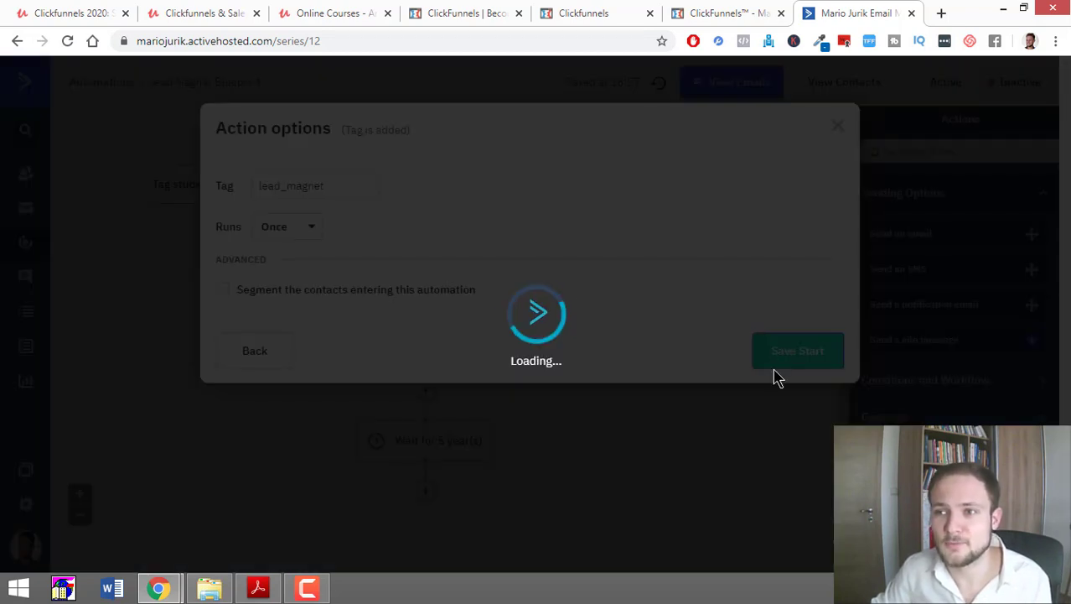
click(798, 350)
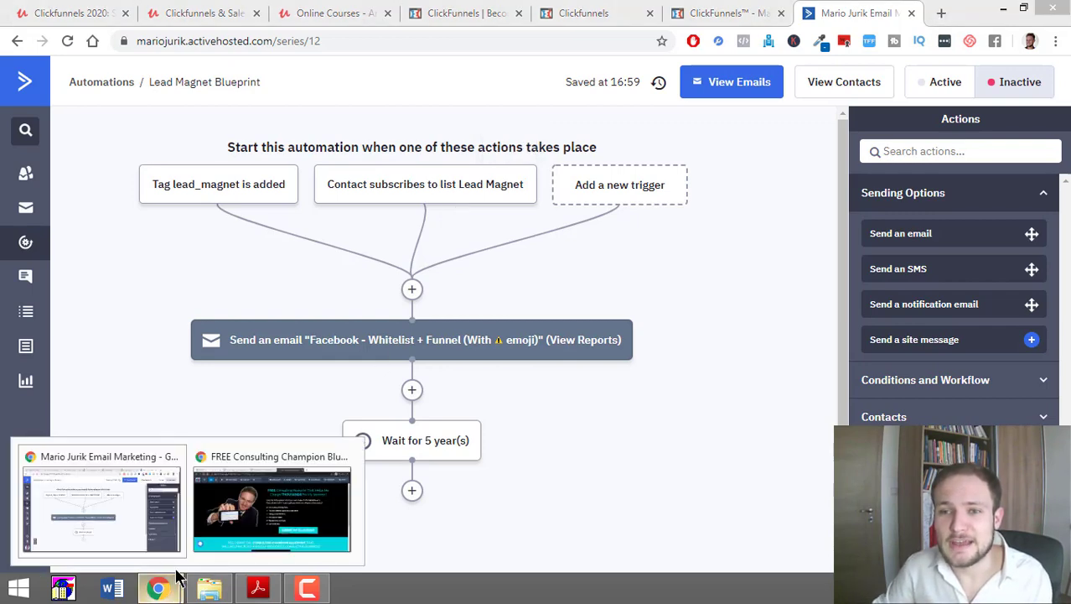
Return to the ClickFunnels editor and choose Pop Up > Show Pop Up.
click(271, 510)
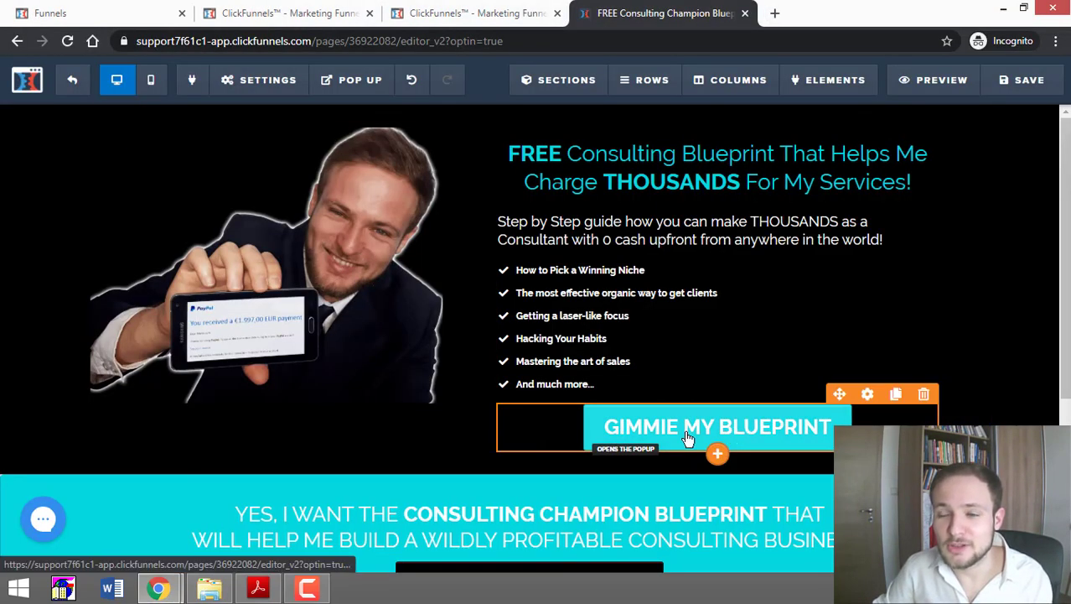
click(359, 80)
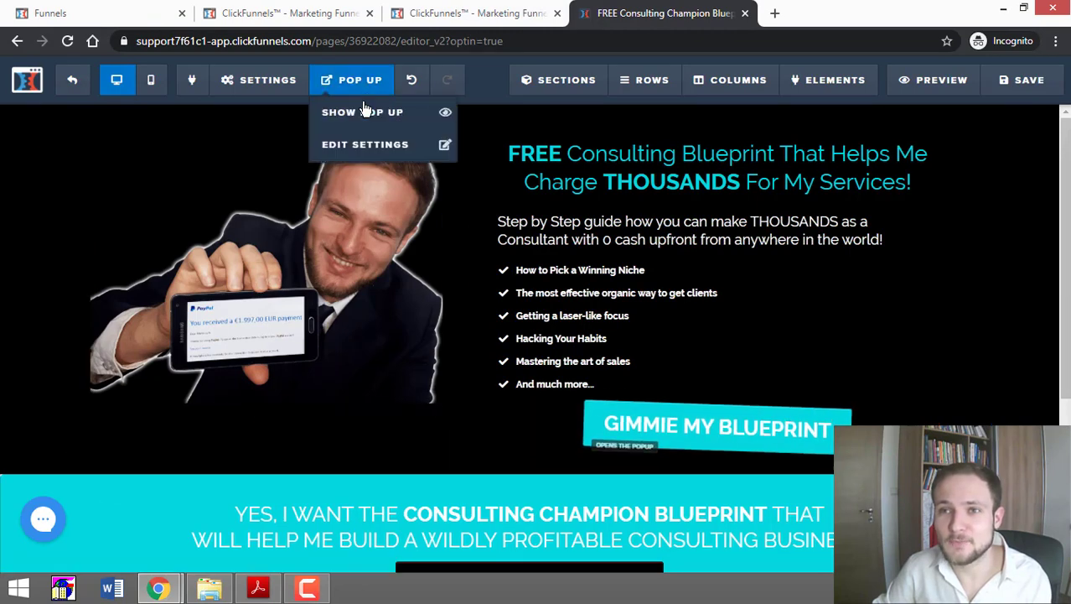
click(362, 111)
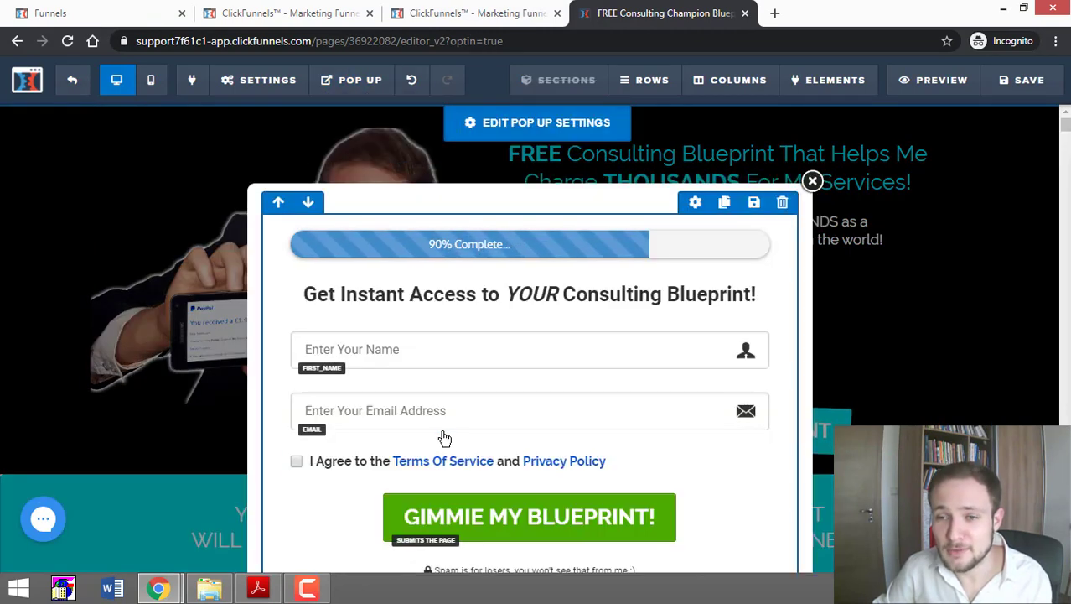
mouse_move(309, 499)
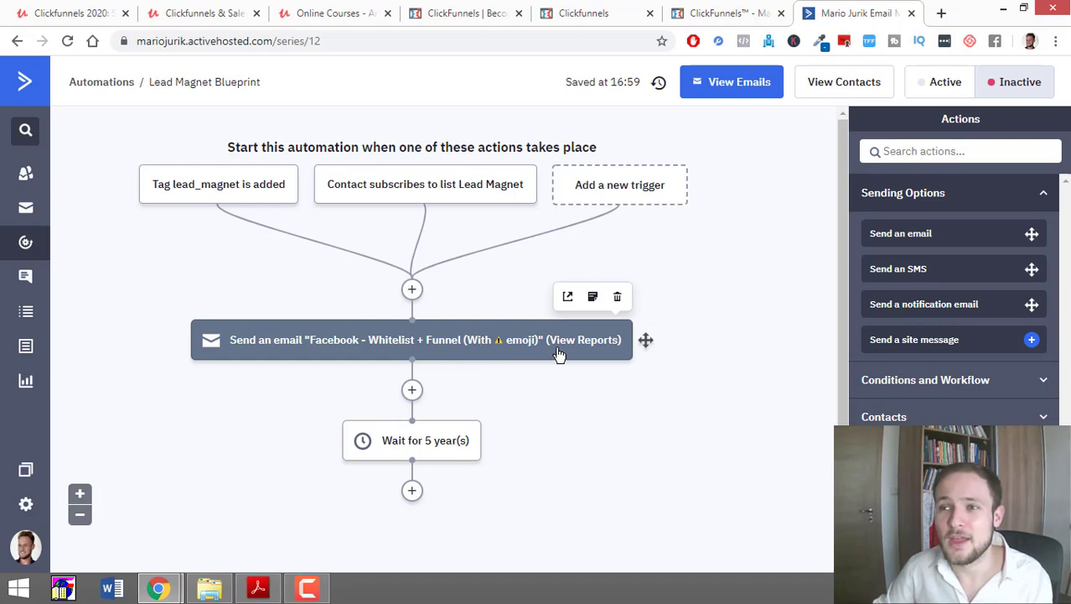
mouse_move(568, 297)
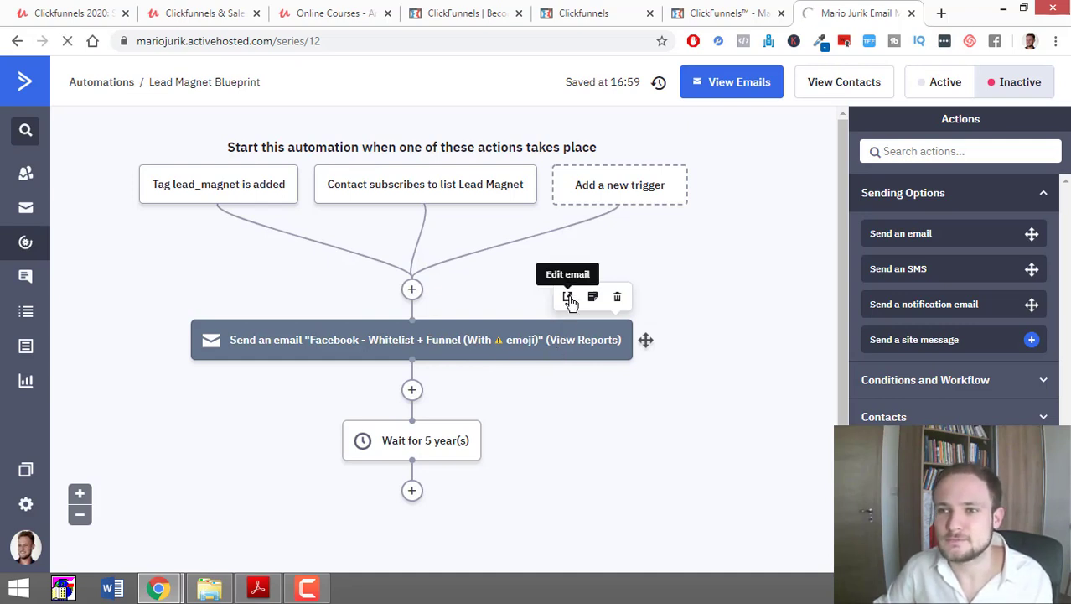
Edit the Send an email step's welcome email in the email designer.
click(568, 296)
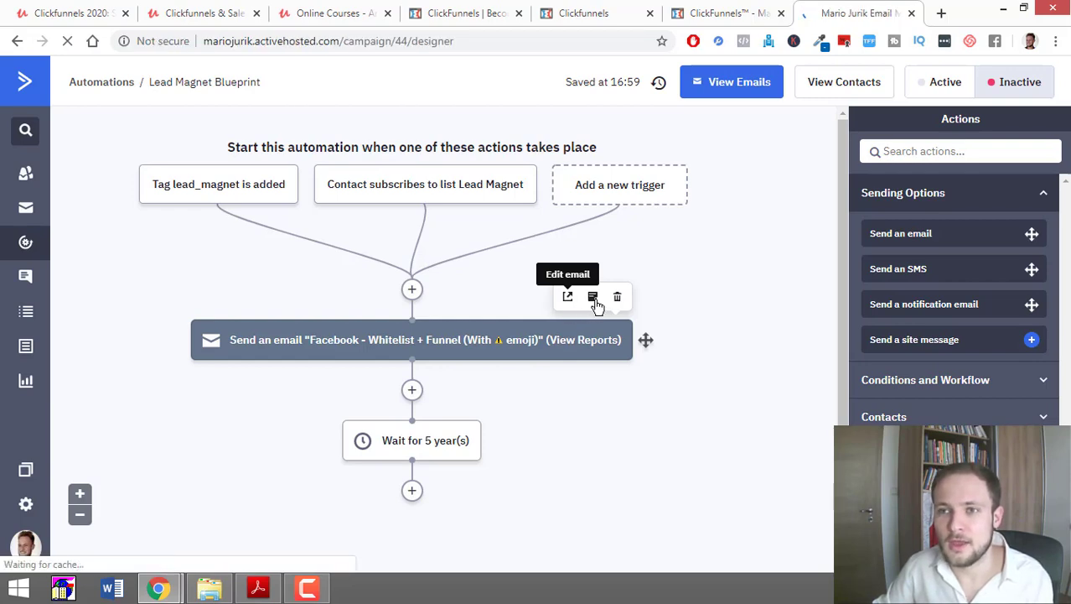
click(593, 297)
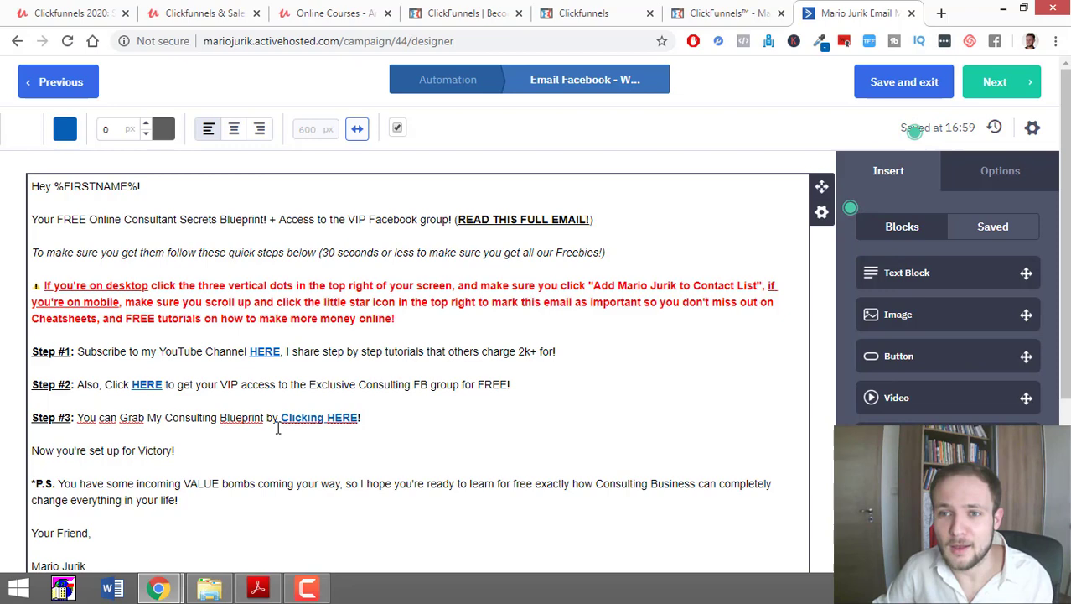
double_click(319, 417)
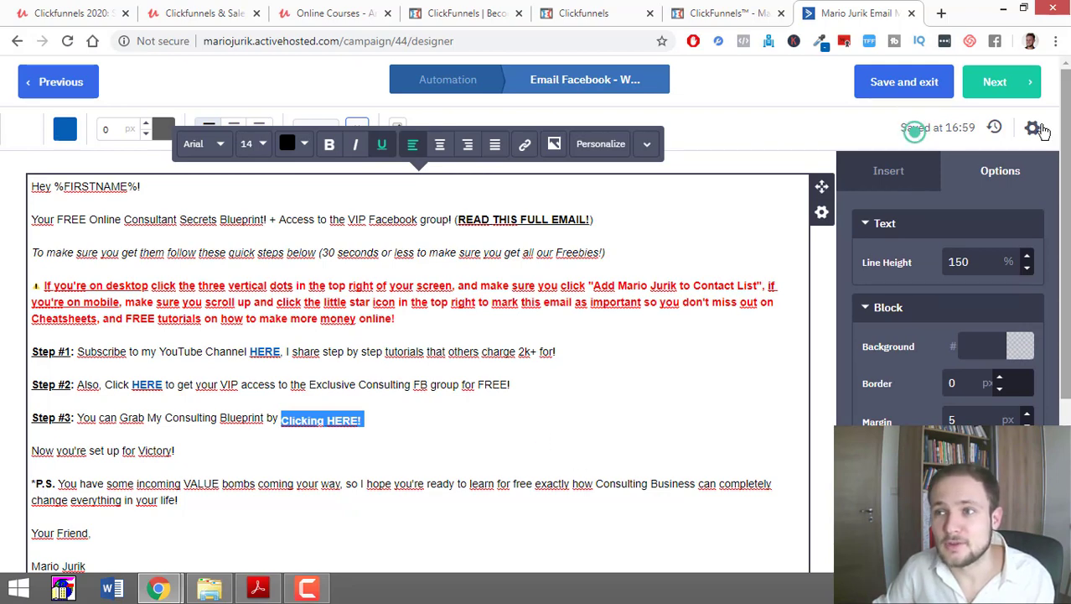
click(1032, 127)
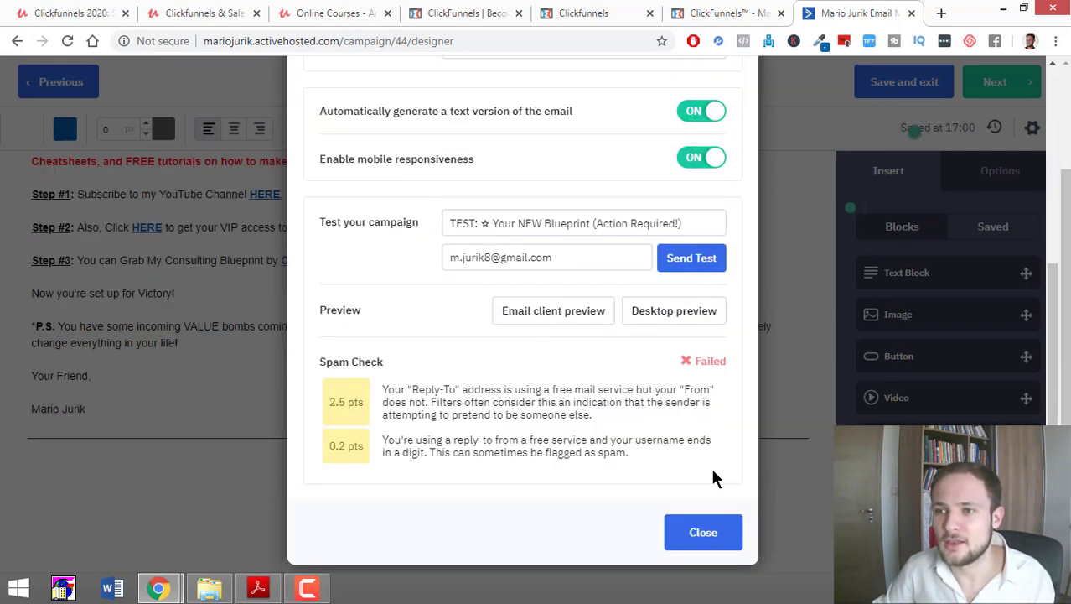
click(703, 531)
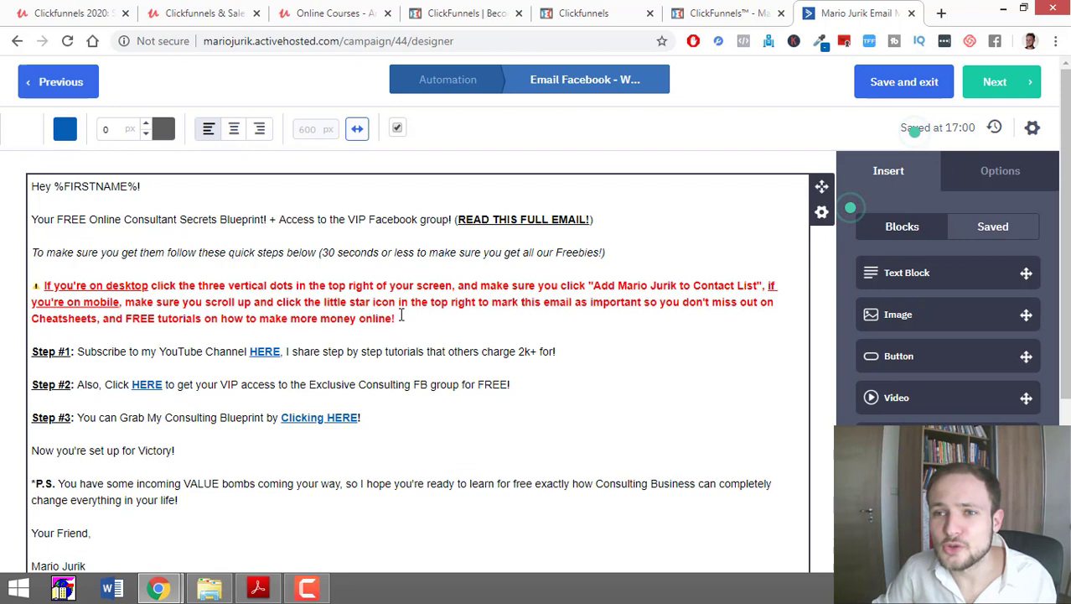
drag(131, 285, 396, 318)
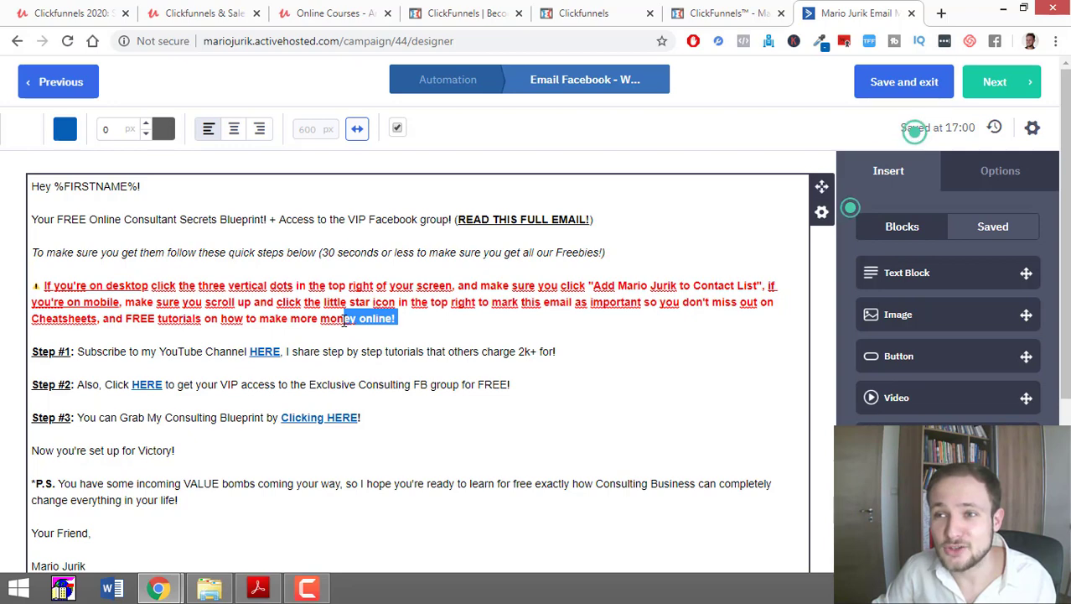
click(335, 317)
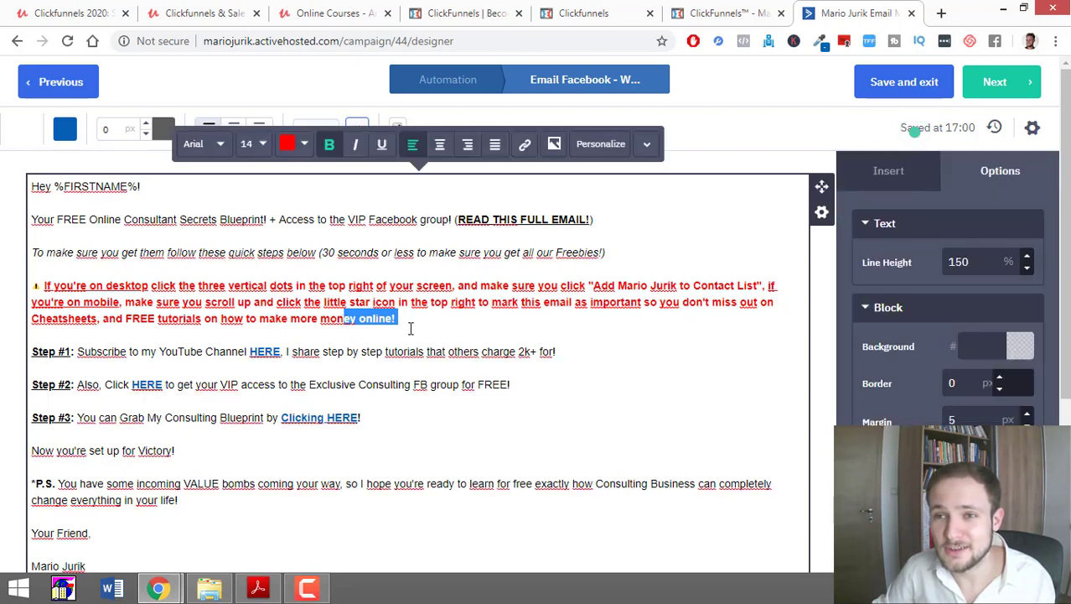
click(400, 318)
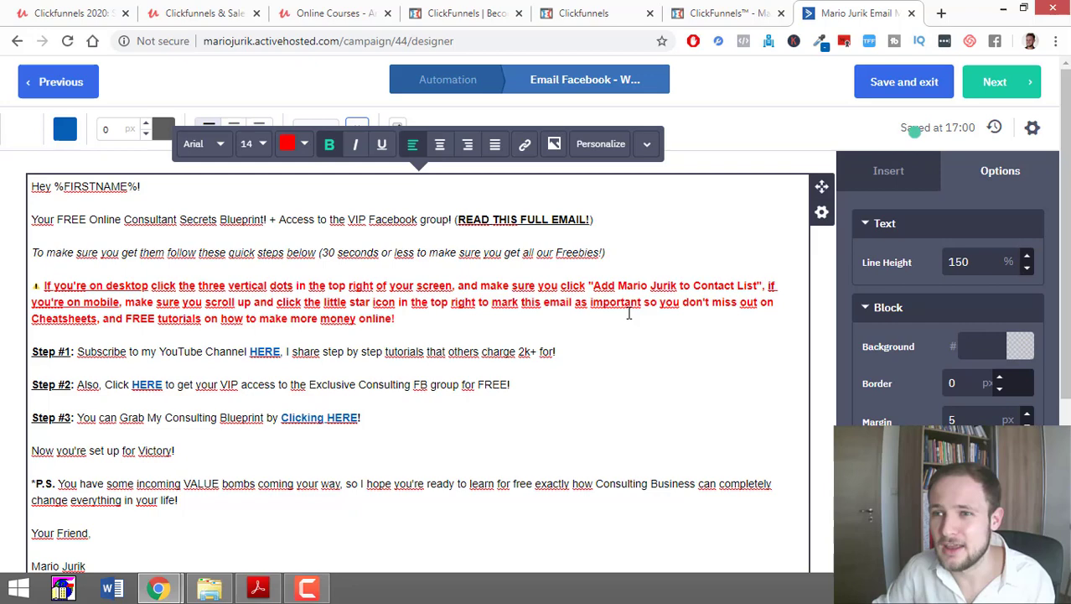
double_click(647, 285)
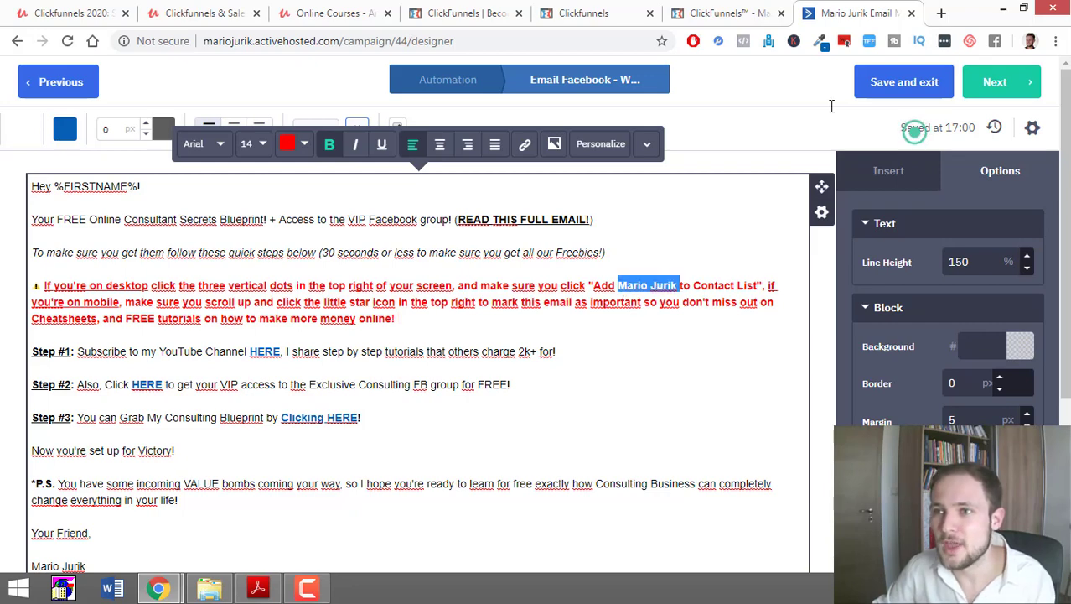
click(888, 170)
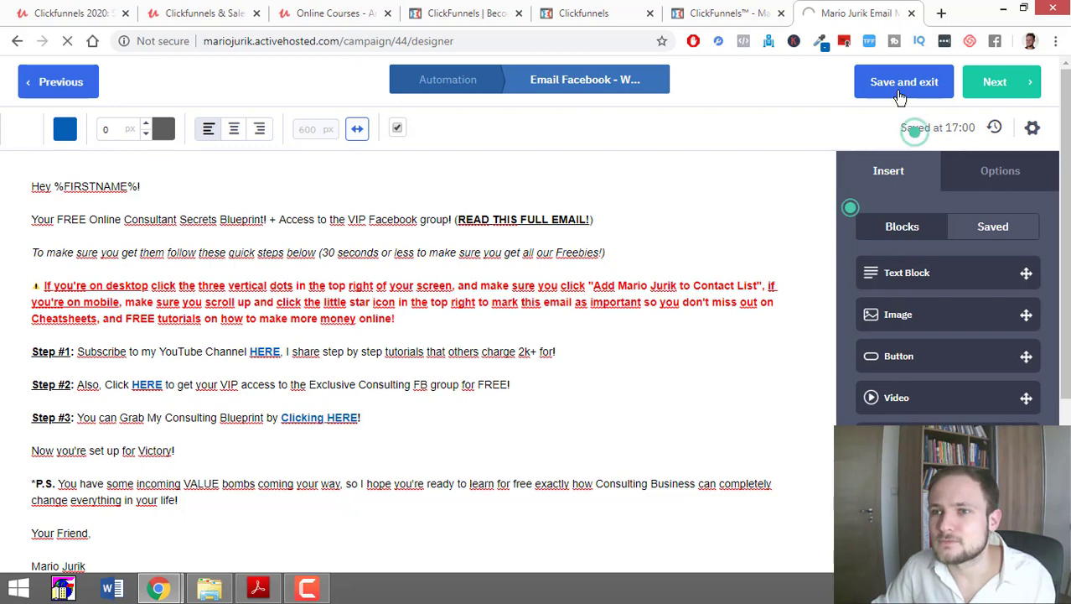
Save and exit the welcome email, then switch the Lead Magnet Blueprint automation to Active.
click(903, 82)
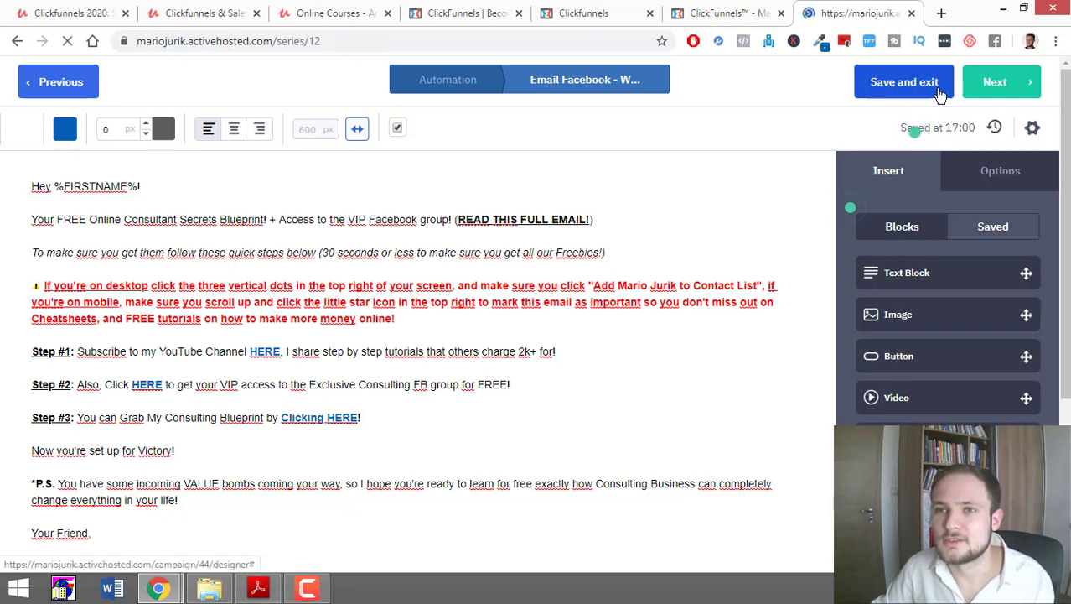
click(904, 82)
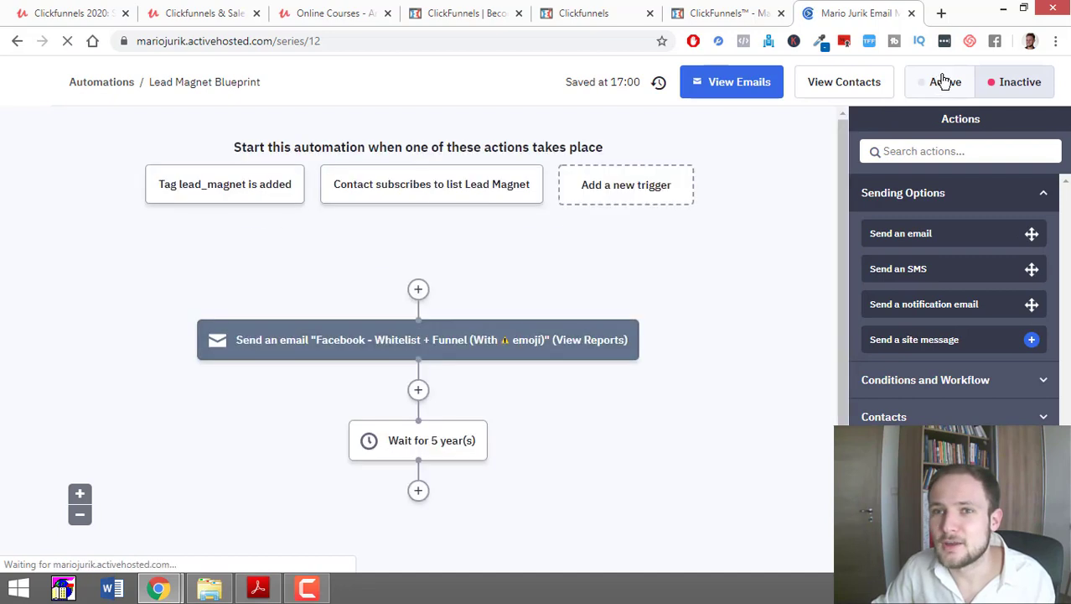
click(946, 82)
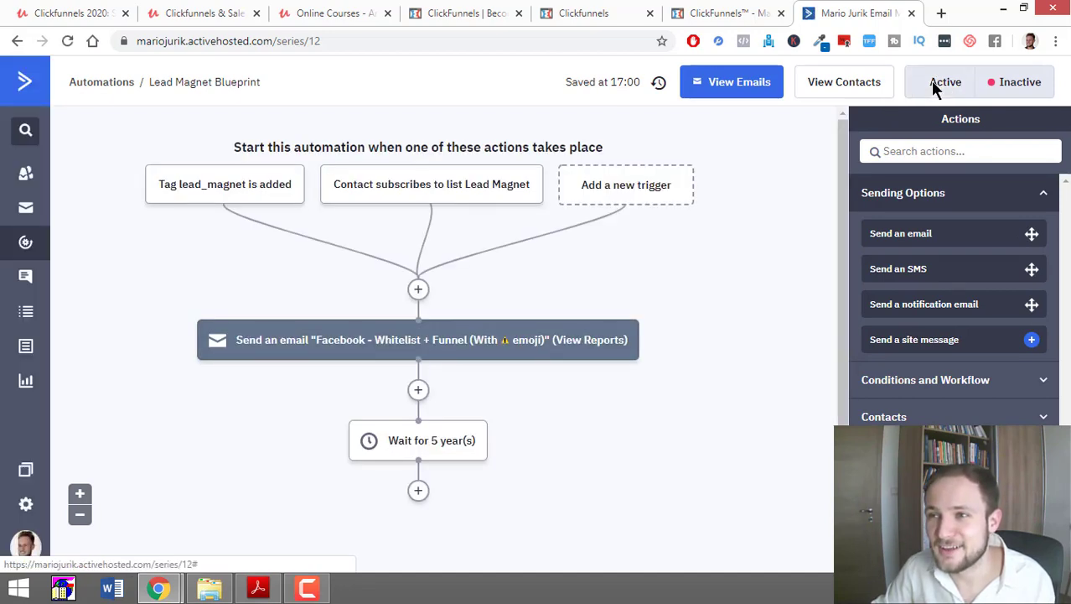
click(946, 81)
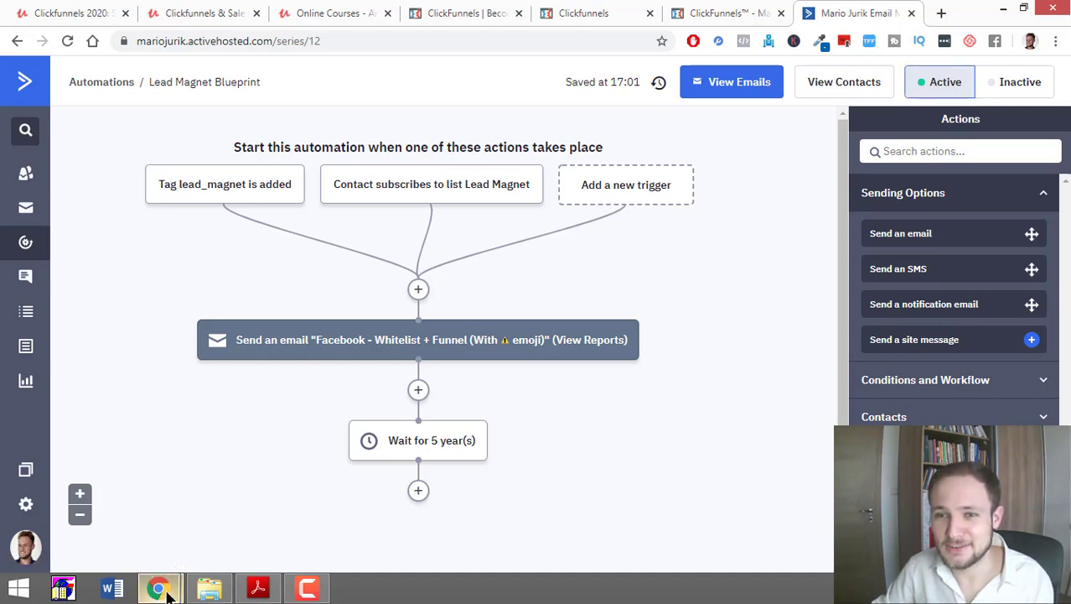
click(662, 12)
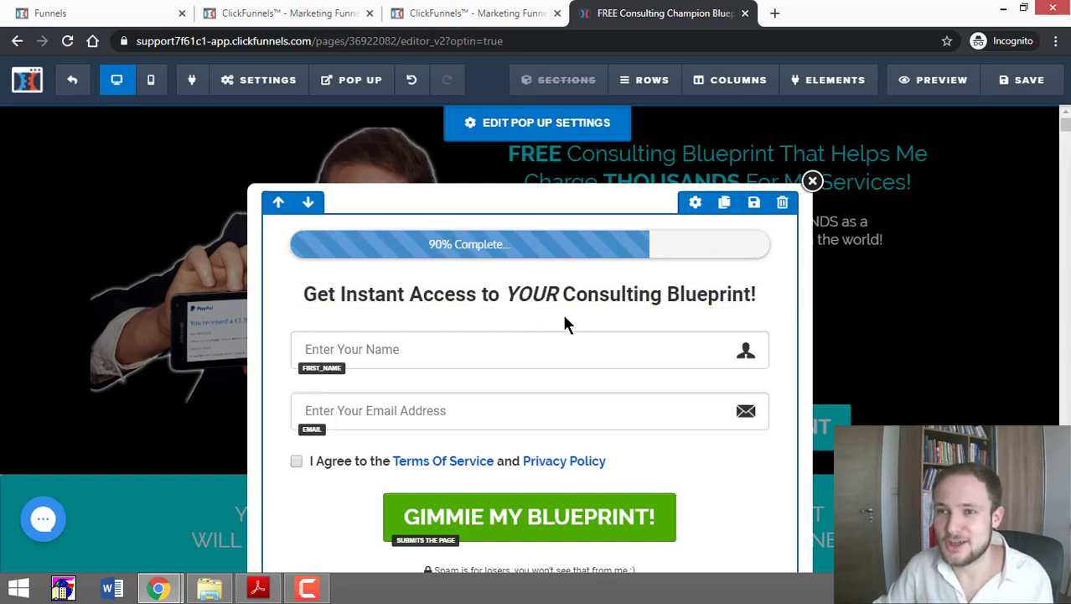
mouse_move(442, 400)
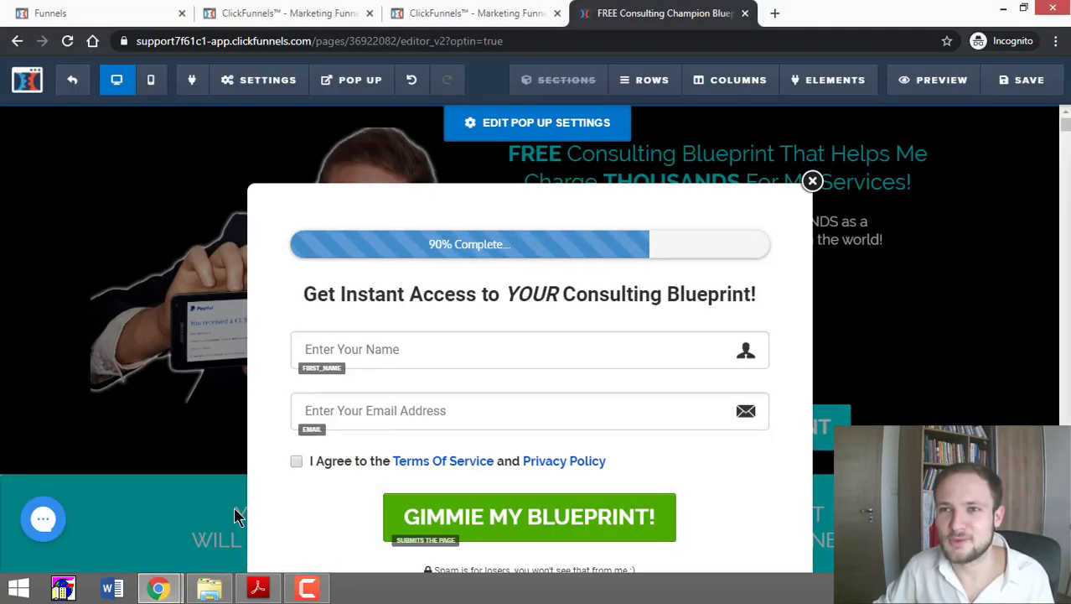
Select the opt-in popup form with name and email fields in the ClickFunnels editor.
click(529, 336)
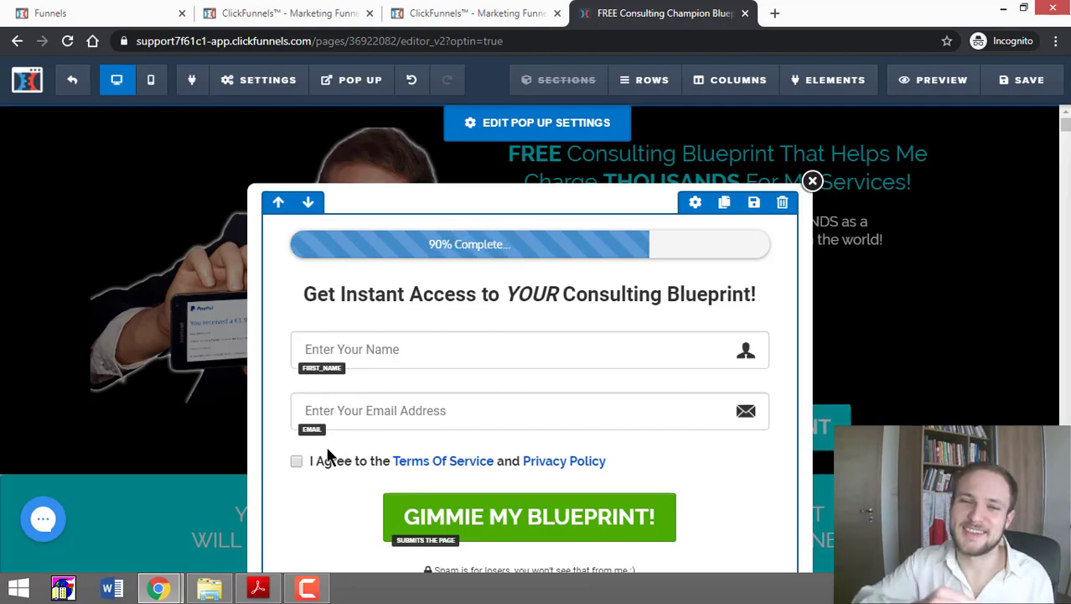